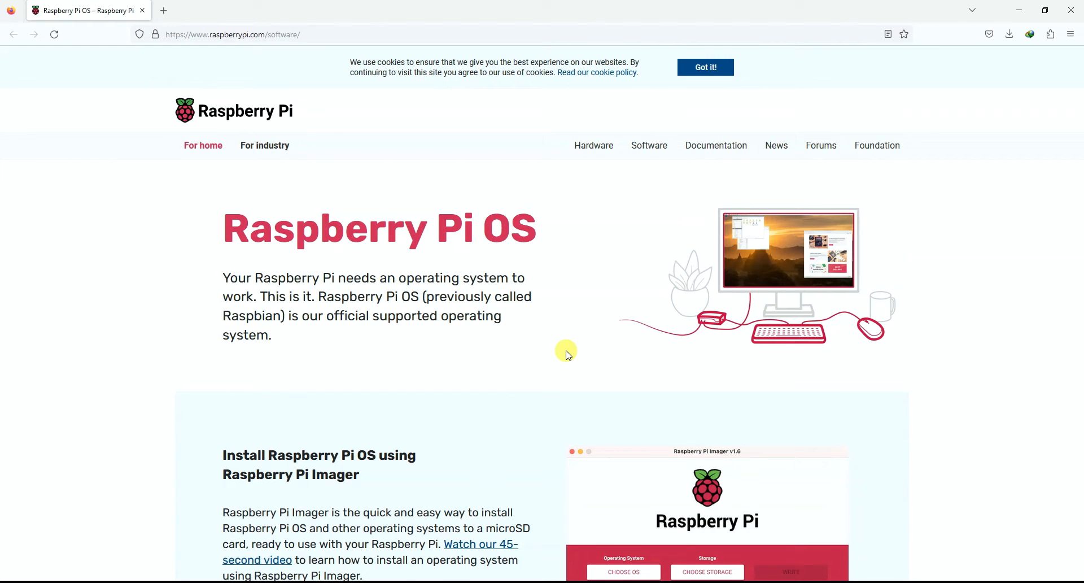
- Find Raspberry Pi Imager through Start menu search and launch Imager v1.7.4
{"action": "scroll", "scroll_direction": "down", "scroll_amount": 3}
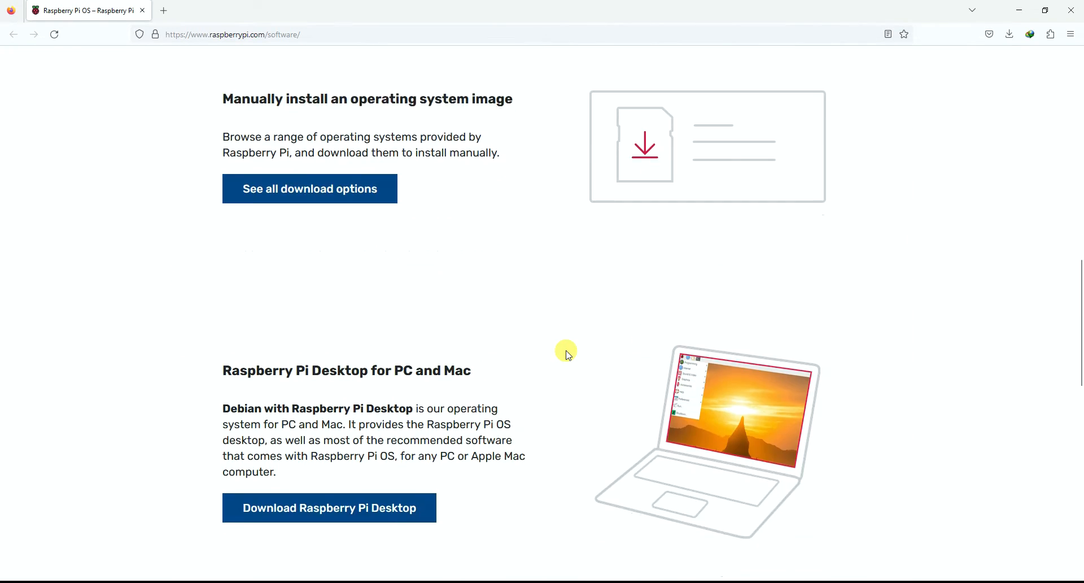
{"action": "scroll", "scroll_direction": "down", "scroll_amount": 3}
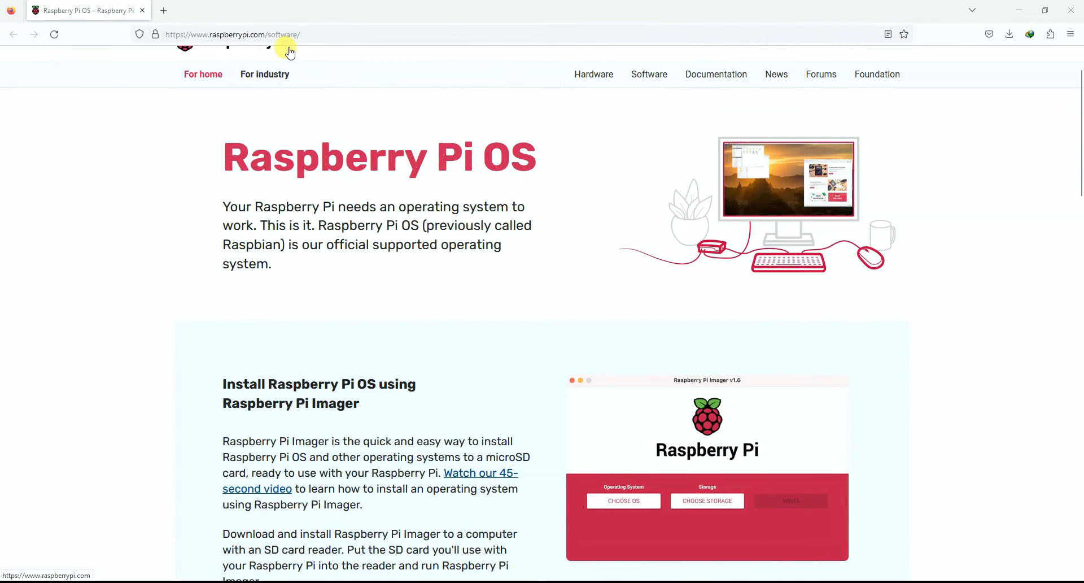
{"action": "scroll", "scroll_direction": "down", "scroll_amount": 3}
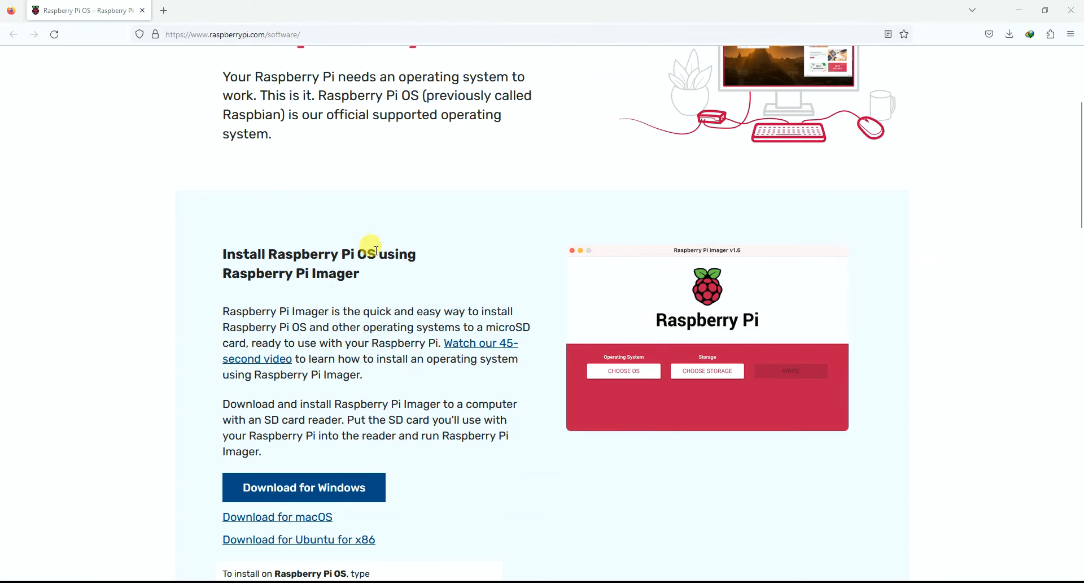
{"action": "mouse_move", "coordinate": [302, 269]}
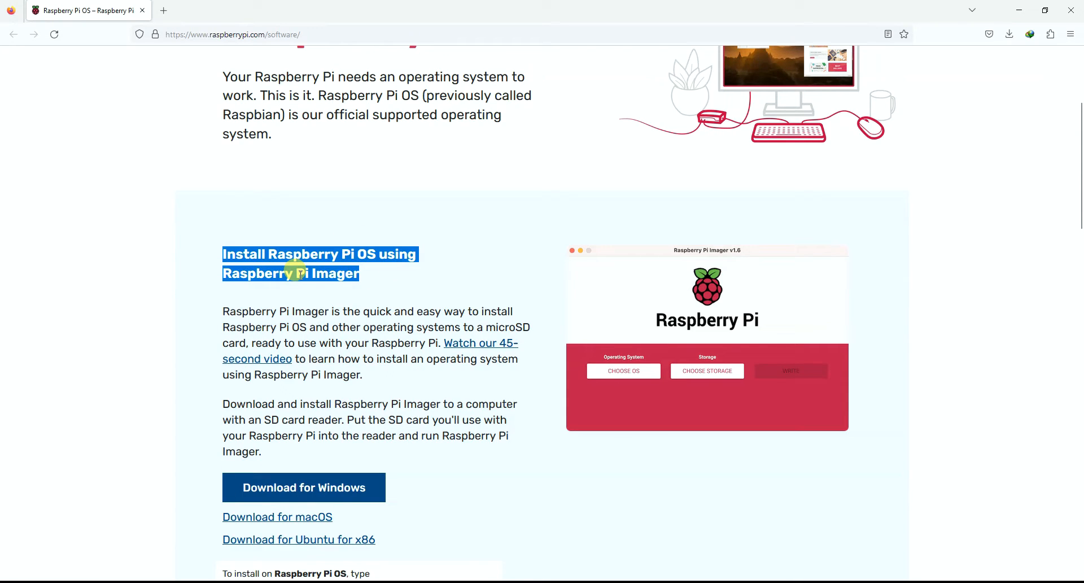
{"action": "scroll", "scroll_direction": "down", "scroll_amount": 3}
{"action": "type", "text": "r"}
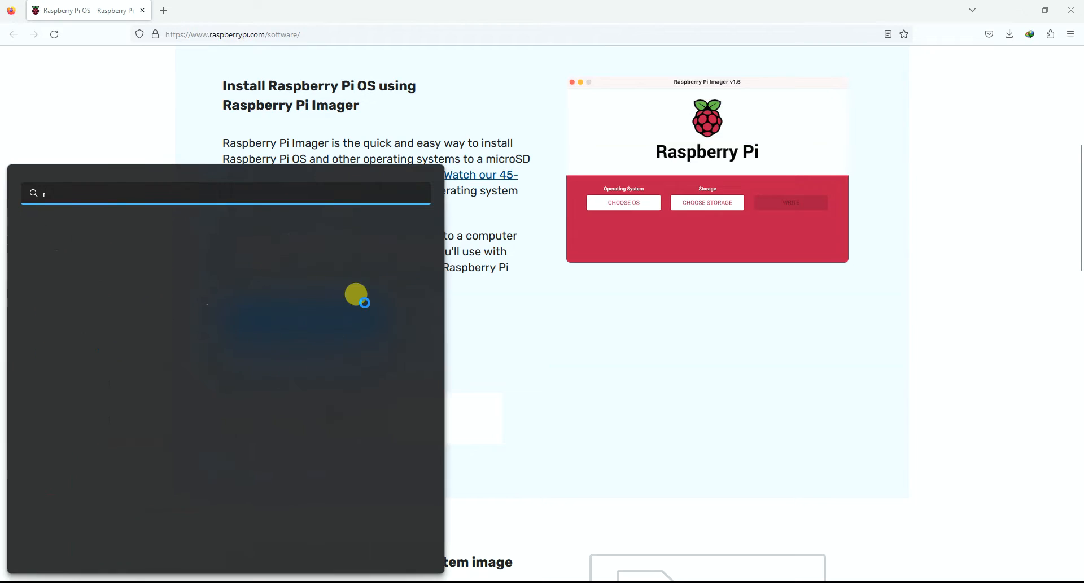
{"action": "type", "text": "asp4"}
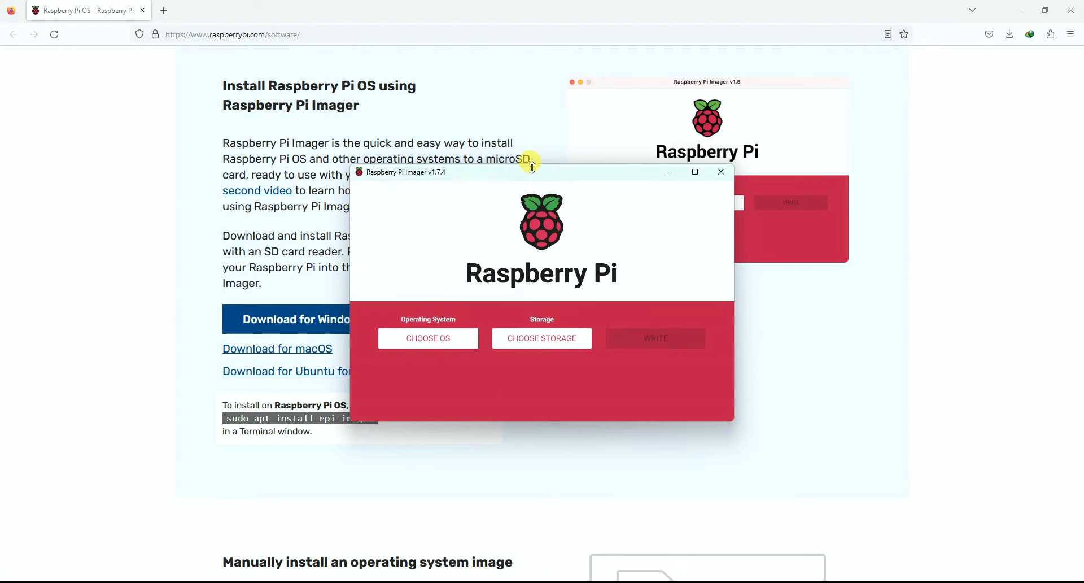
{"action": "mouse_move", "coordinate": [454, 270]}
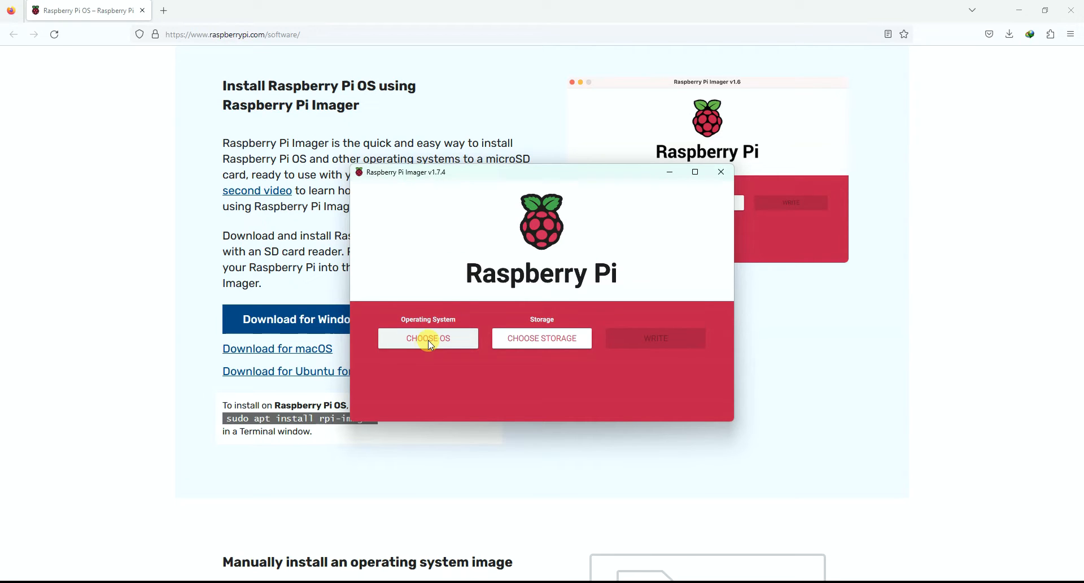
- Choose Raspberry Pi OS (64-bit) from the Raspberry Pi OS (other) list
{"action": "left_click", "coordinate": [427, 339]}
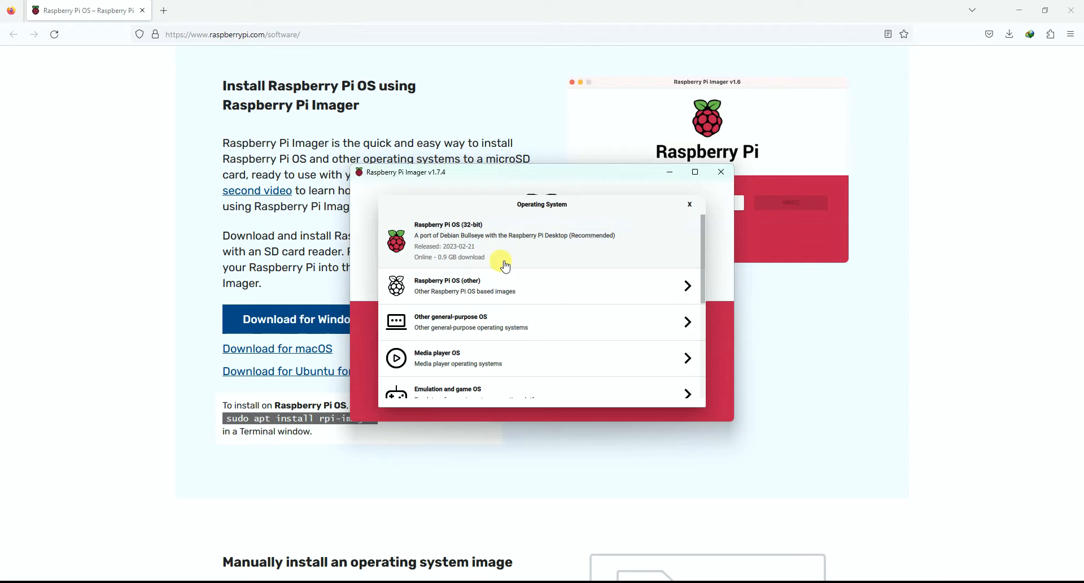
{"action": "left_click", "coordinate": [542, 285]}
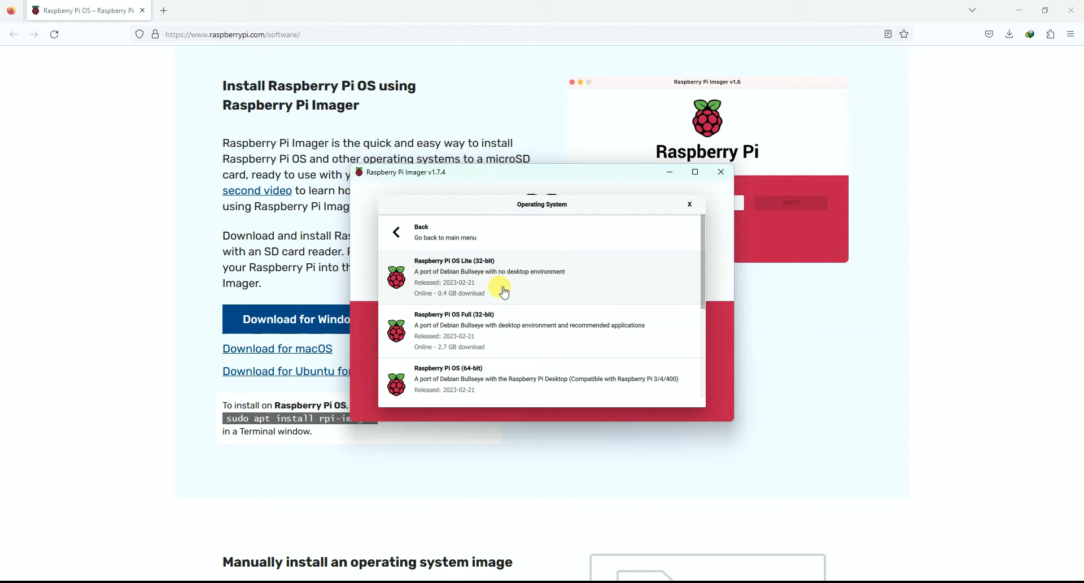
{"action": "scroll", "scroll_direction": "down", "scroll_amount": 3}
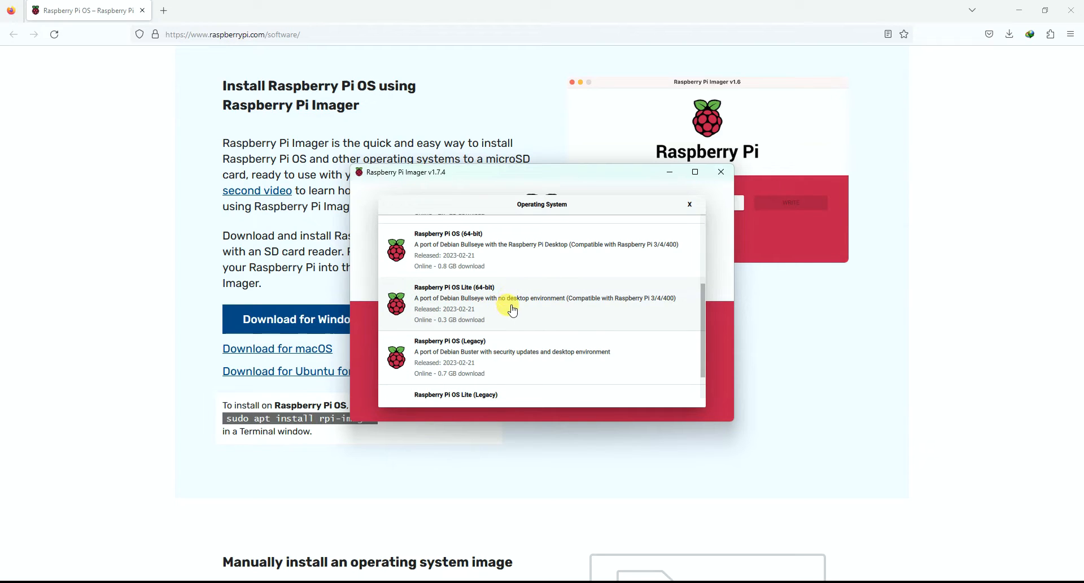
{"action": "mouse_move", "coordinate": [519, 324]}
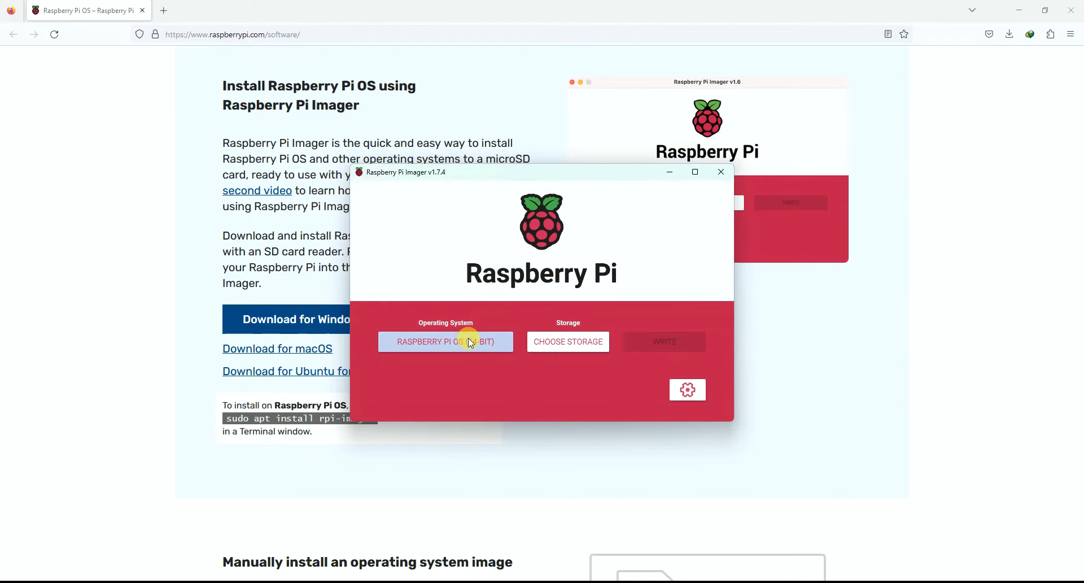
{"action": "left_click", "coordinate": [445, 340]}
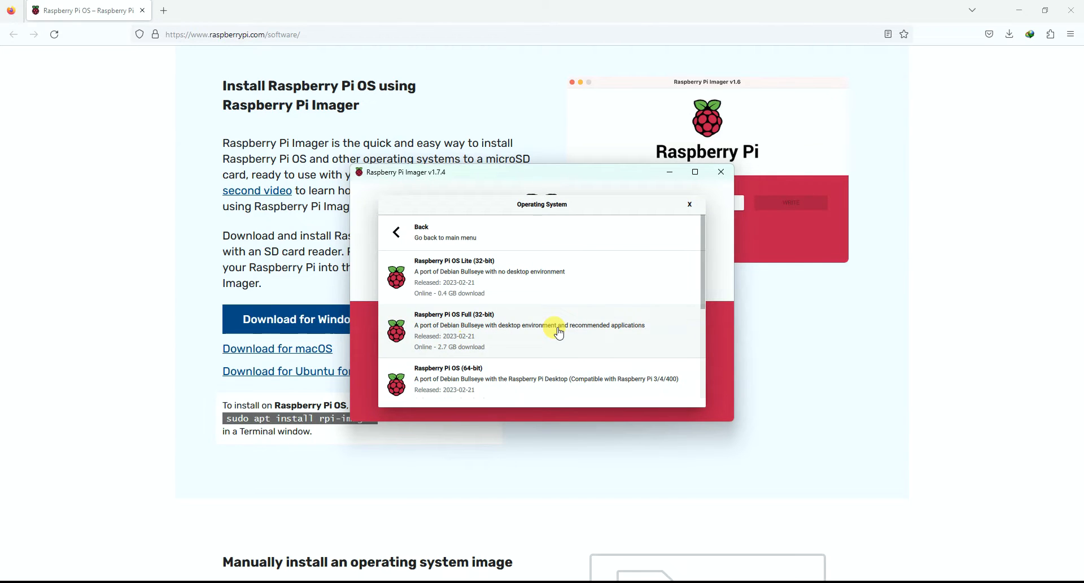
{"action": "mouse_move", "coordinate": [545, 384]}
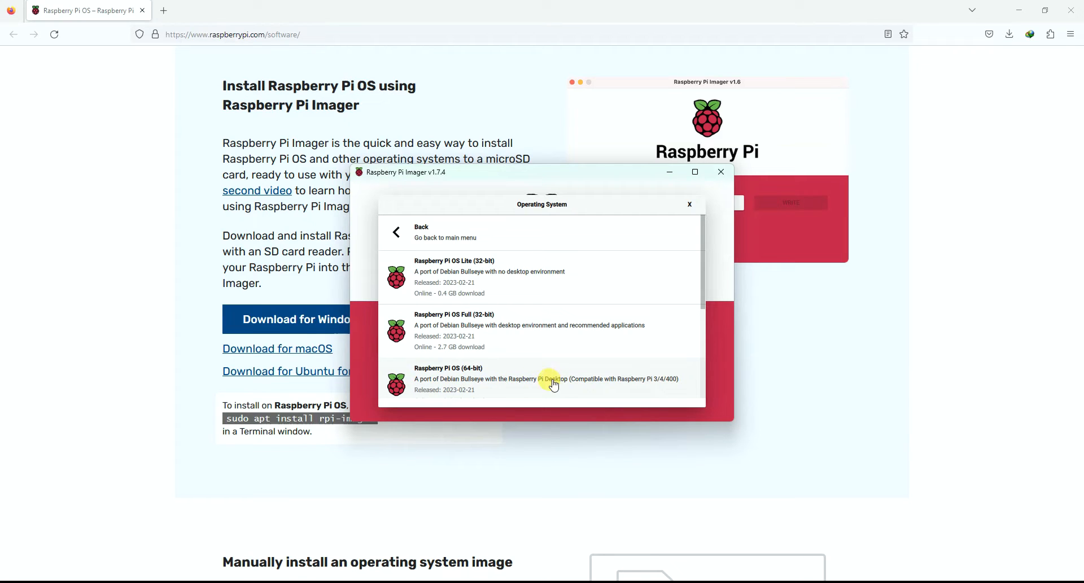
{"action": "mouse_move", "coordinate": [556, 388]}
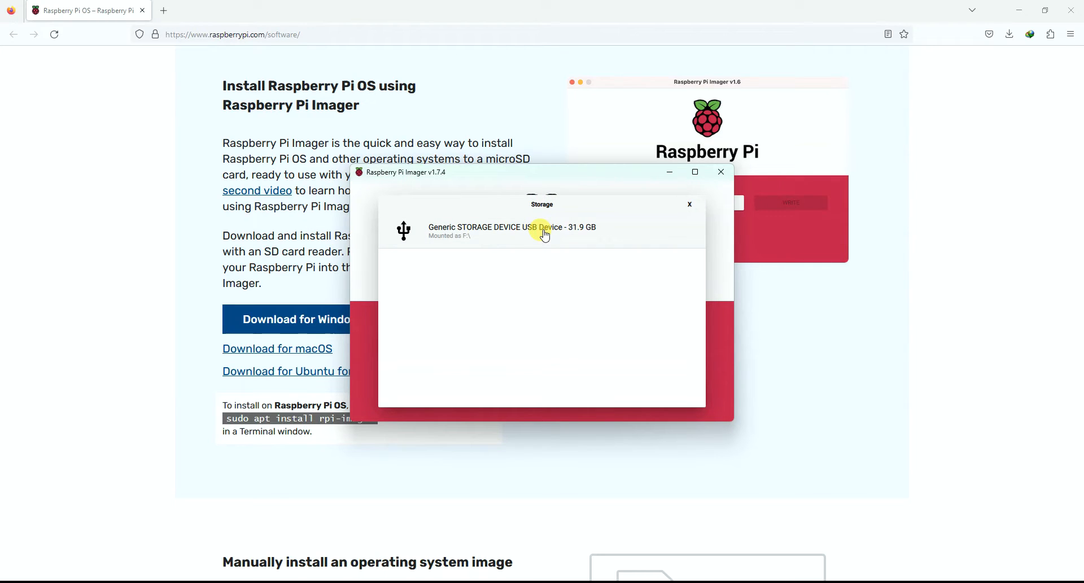
- Select the Generic STORAGE DEVICE USB Device (31.9 GB) as the write target
{"action": "left_click", "coordinate": [512, 230]}
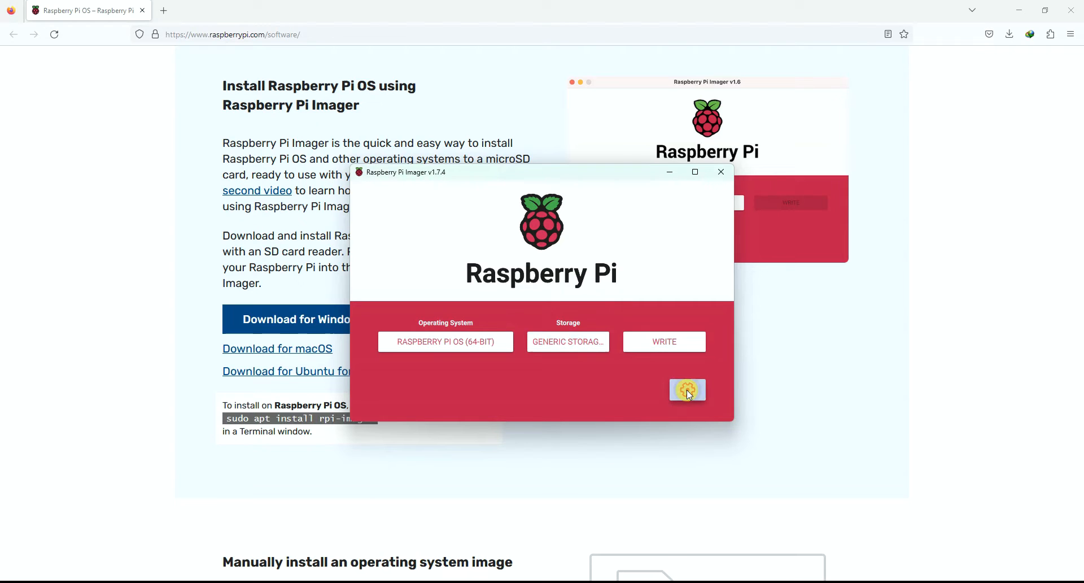
- In advanced options, enable password-authenticated SSH and set username 'pi' with a password
{"action": "left_click", "coordinate": [686, 389]}
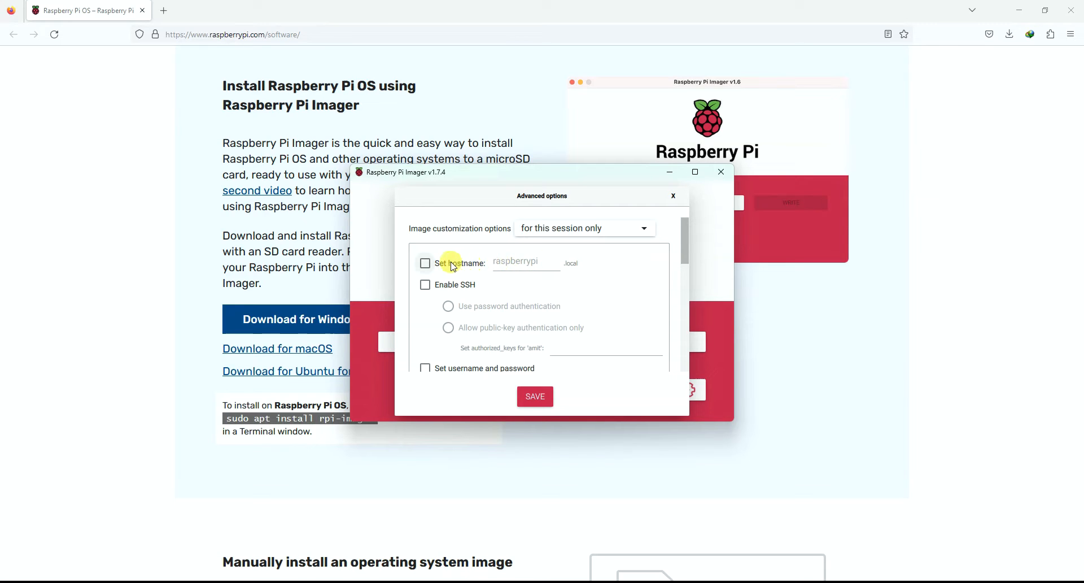
{"action": "mouse_move", "coordinate": [553, 268]}
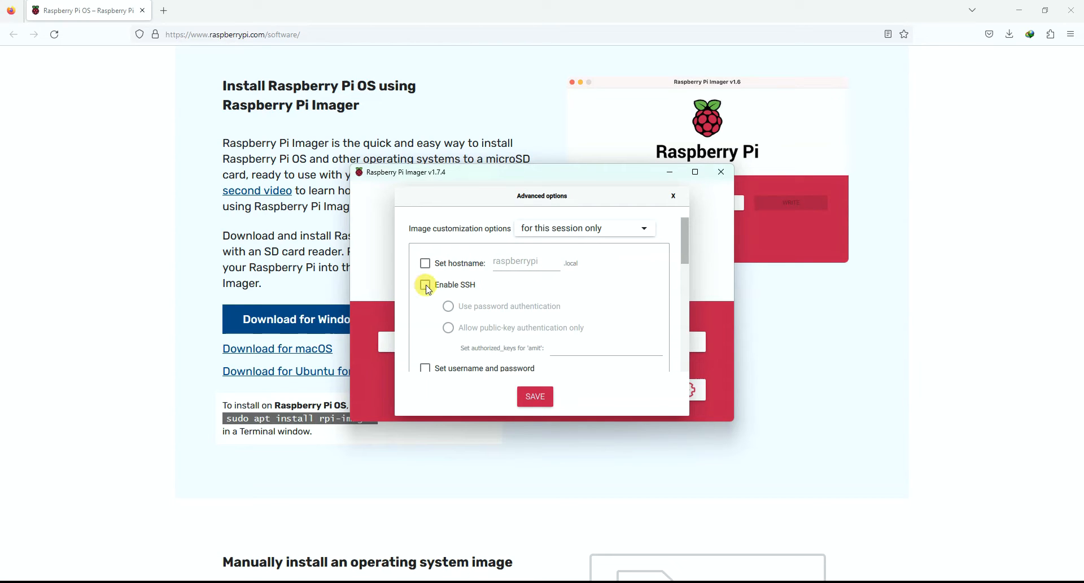
{"action": "left_click", "coordinate": [425, 284]}
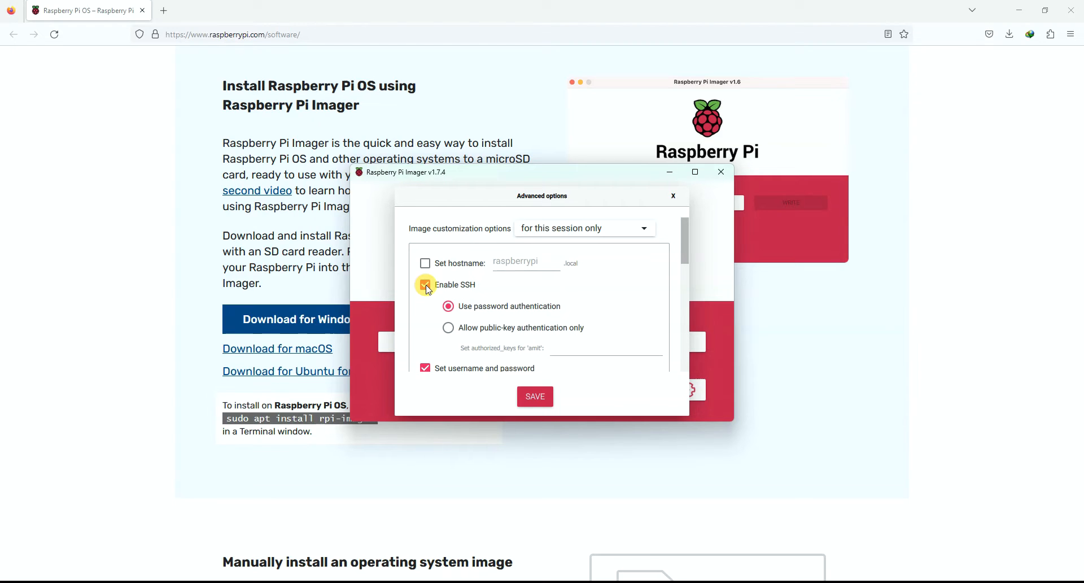
{"action": "scroll", "scroll_direction": "down", "scroll_amount": 3}
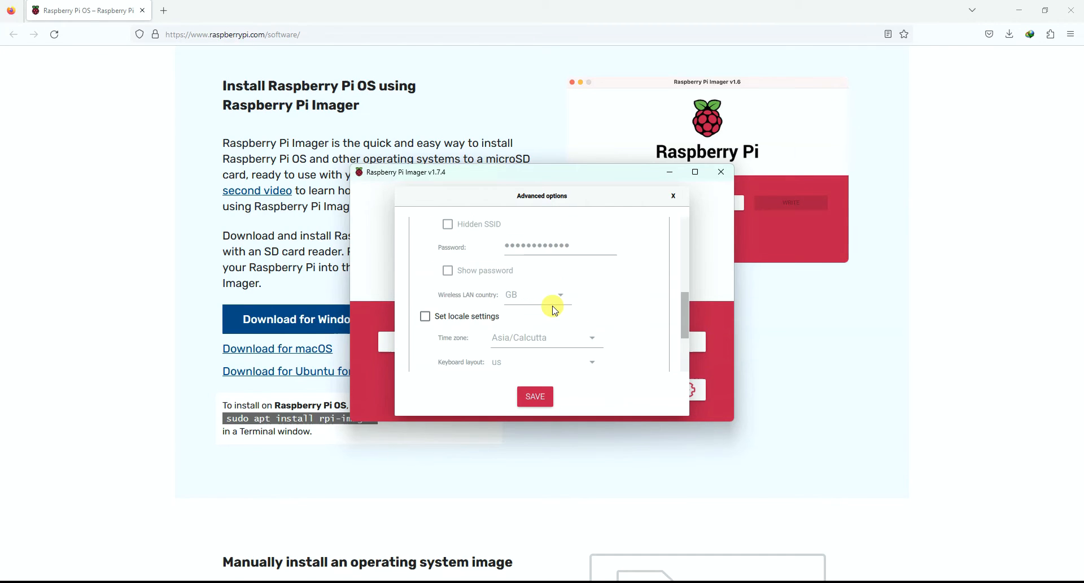
{"action": "scroll", "scroll_direction": "down", "scroll_amount": 3}
{"action": "type", "text": "a"}
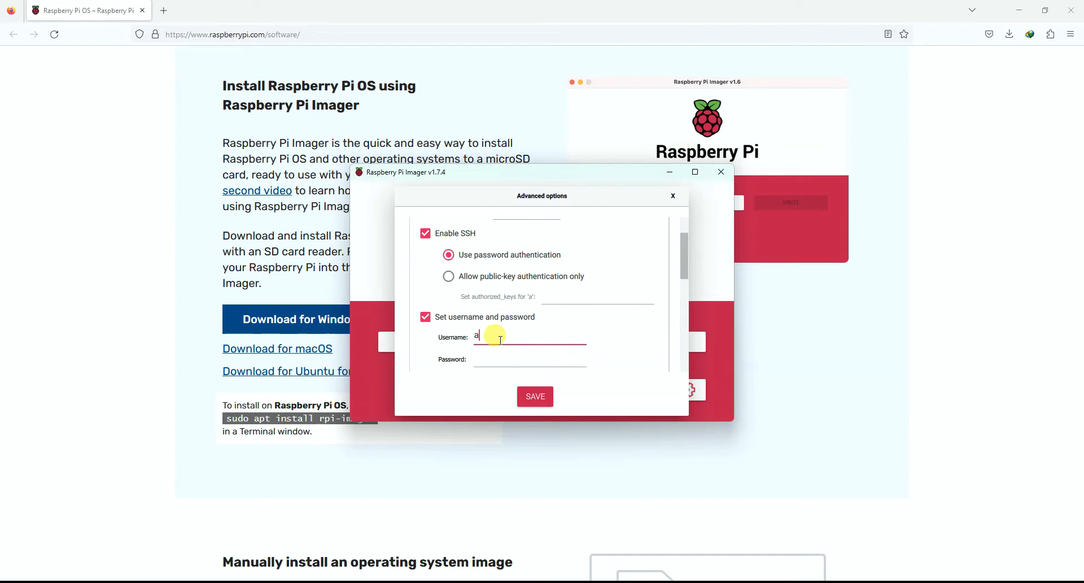
{"action": "type", "text": "p"}
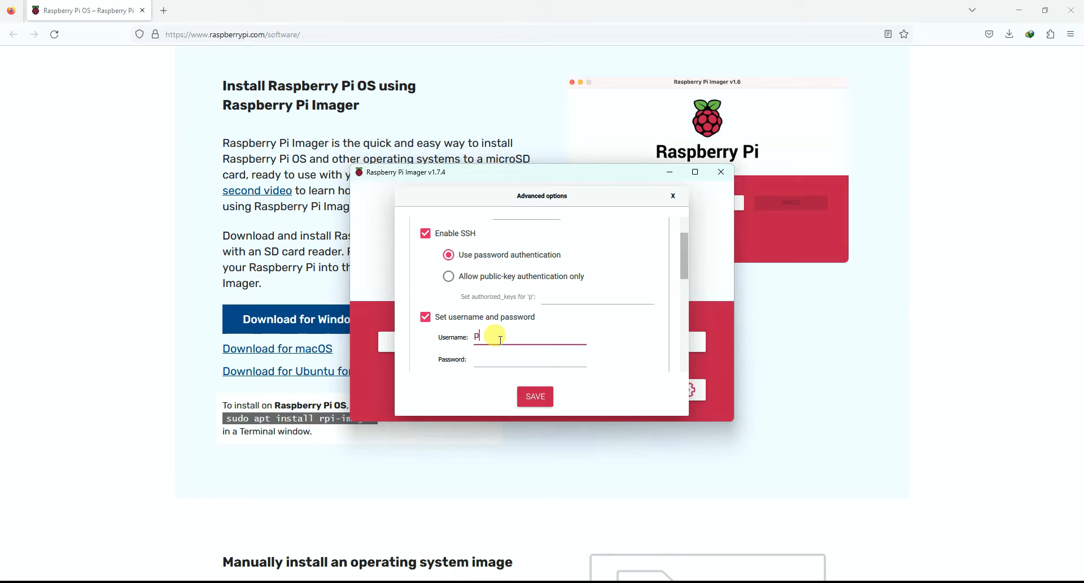
{"action": "type", "text": "i"}
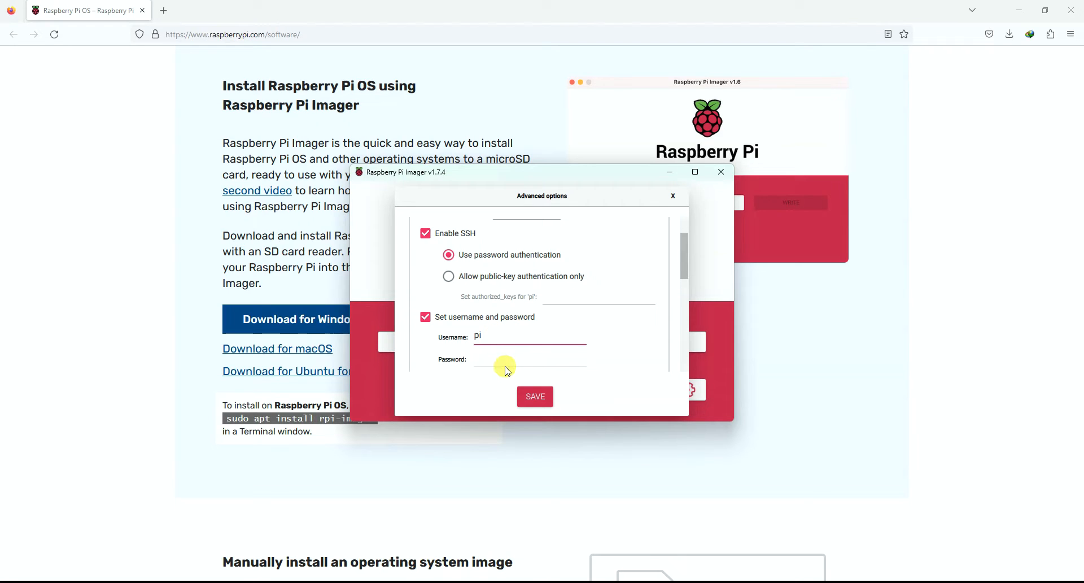
{"action": "type", "text": "••"}
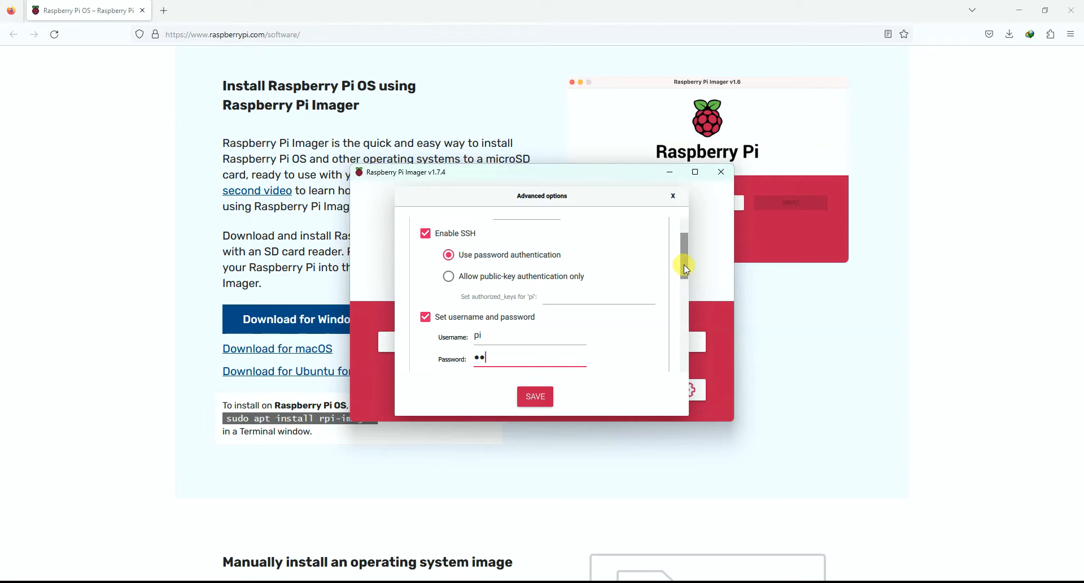
{"action": "scroll", "scroll_direction": "down", "scroll_amount": 3}
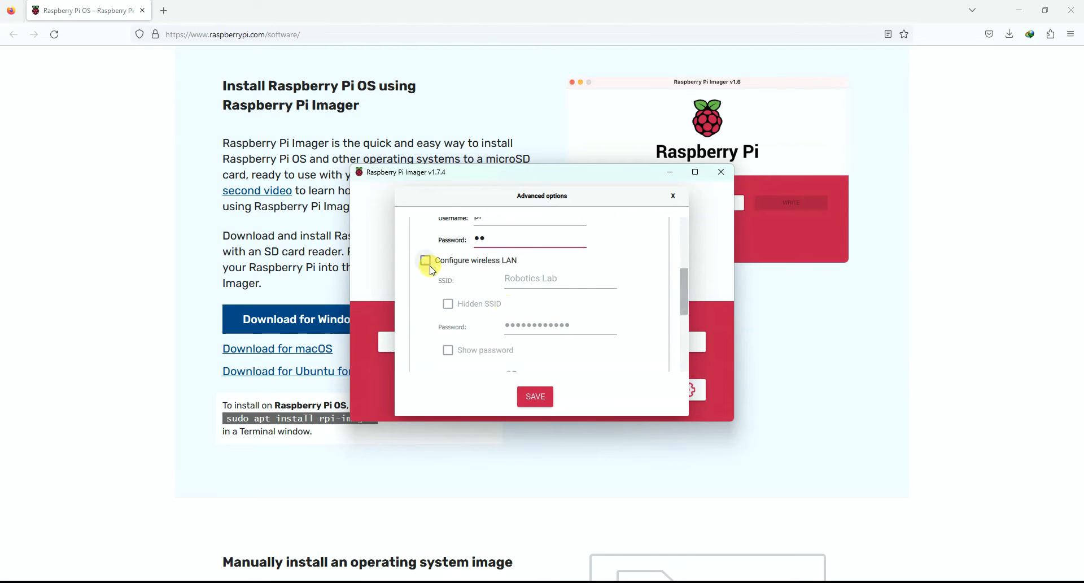
- Enable wireless LAN configuration for 'Robotics Lab' and reveal its password
{"action": "left_click", "coordinate": [426, 261]}
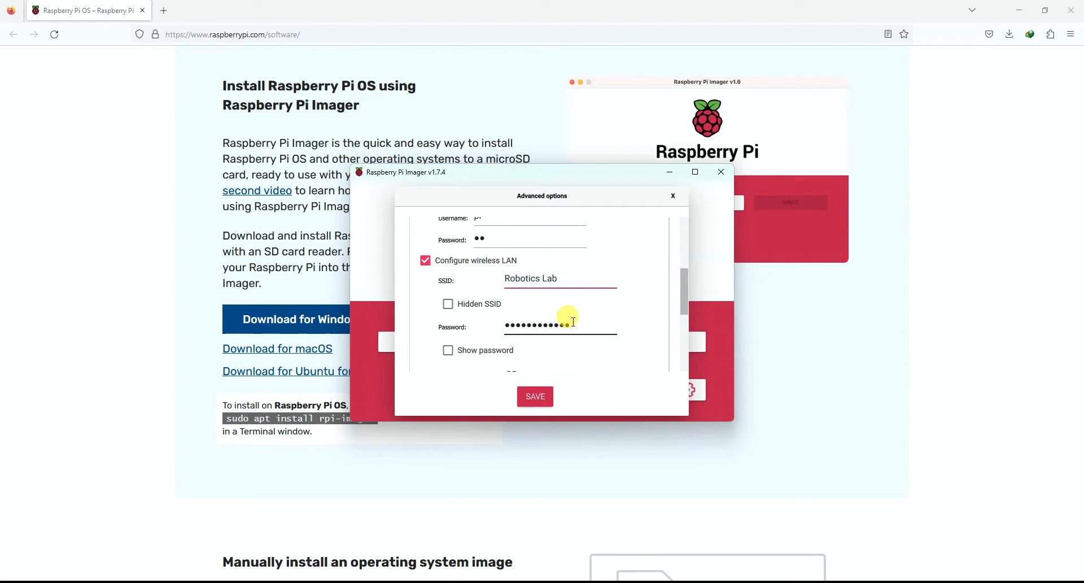
{"action": "left_click", "coordinate": [447, 349]}
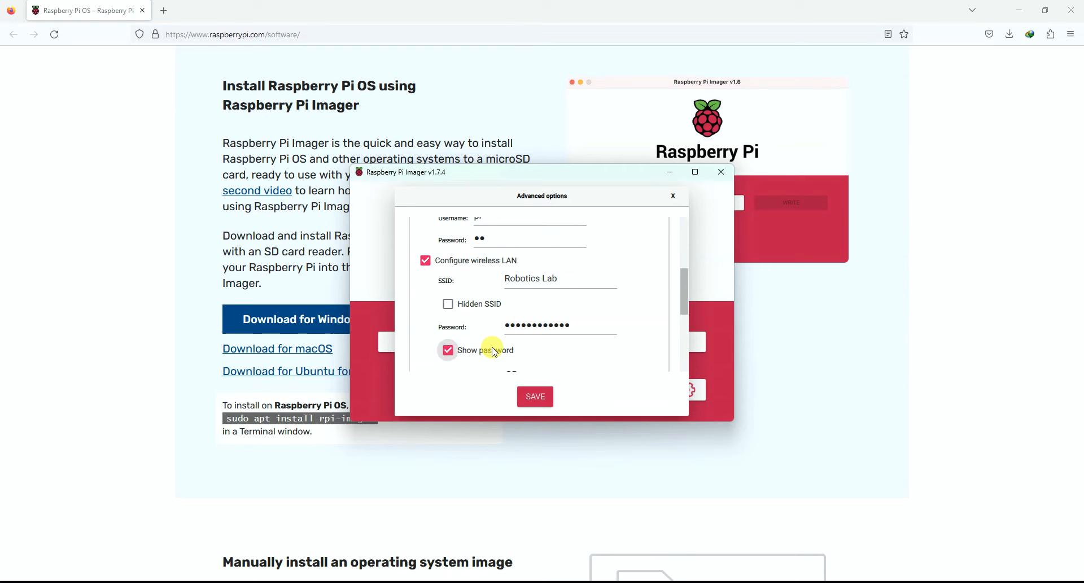
{"action": "scroll", "scroll_direction": "down", "scroll_amount": 3}
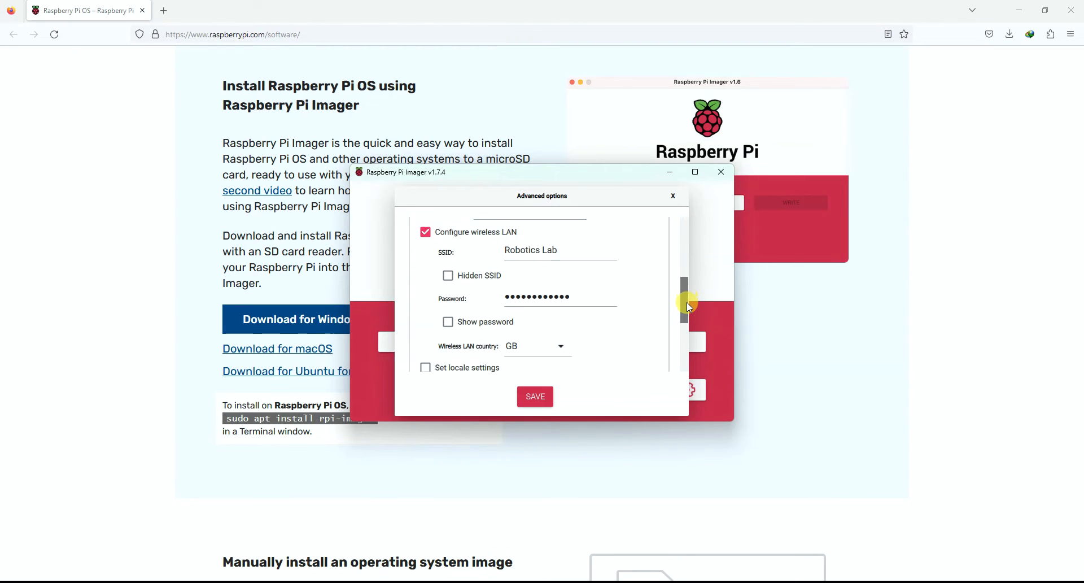
{"action": "scroll", "scroll_direction": "down", "scroll_amount": 3}
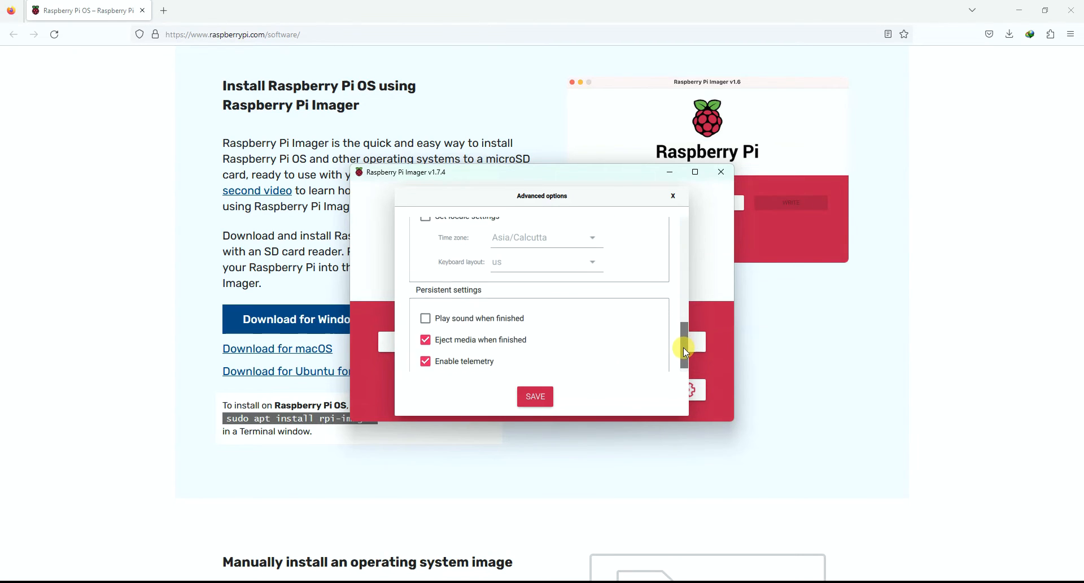
{"action": "scroll", "scroll_direction": "down", "scroll_amount": 3}
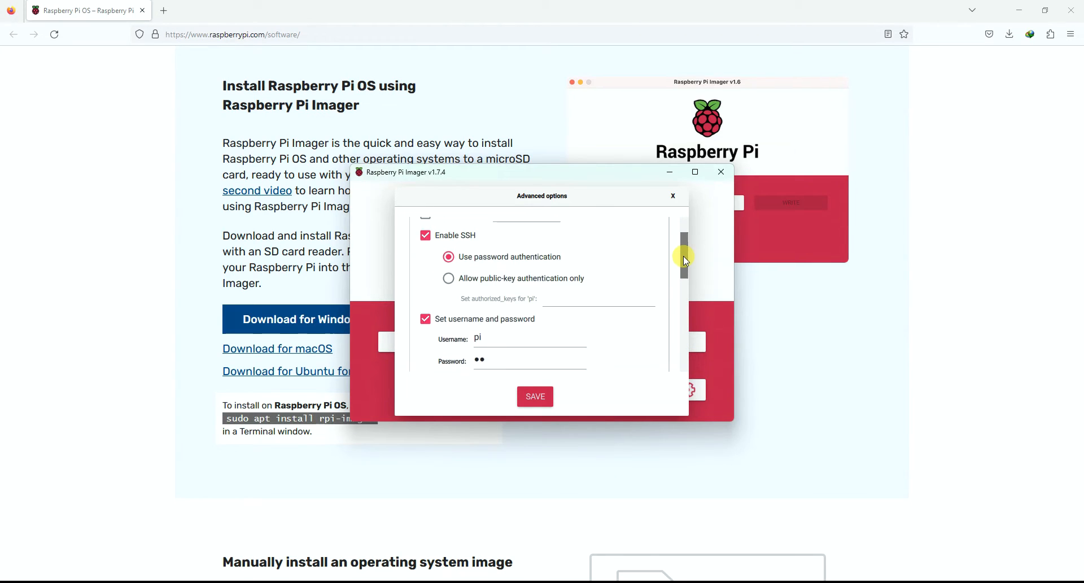
{"action": "scroll", "scroll_direction": "down", "scroll_amount": 3}
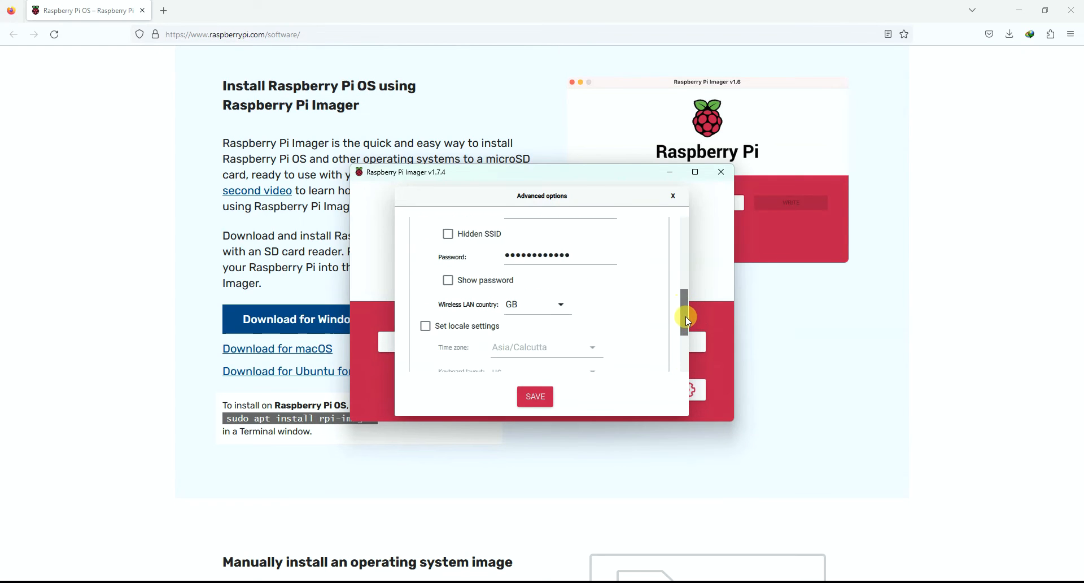
{"action": "scroll", "scroll_direction": "down", "scroll_amount": 3}
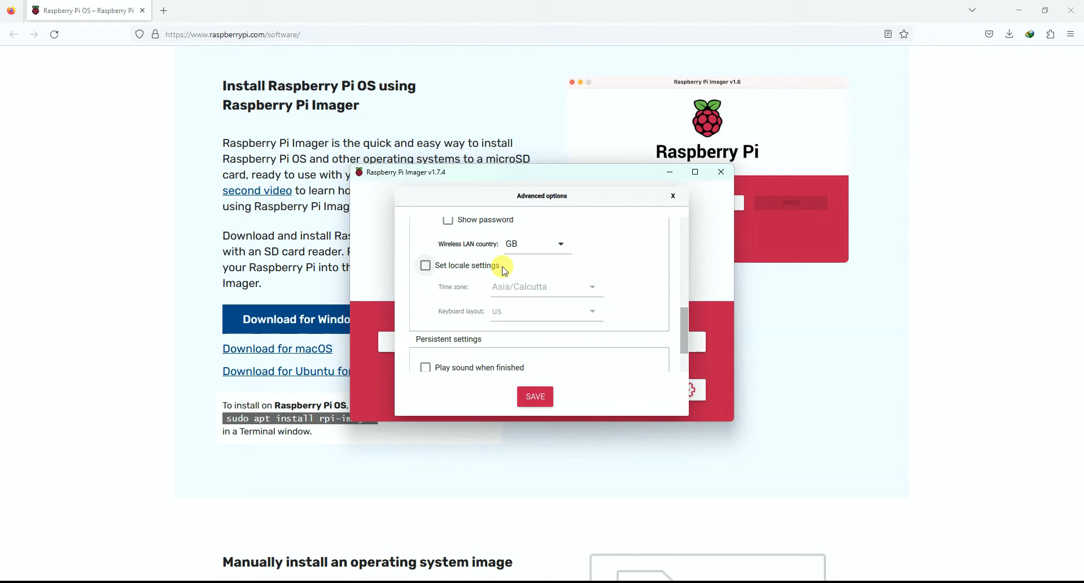
- Enable locale settings, save the customization, and start writing the image
{"action": "left_click", "coordinate": [425, 265]}
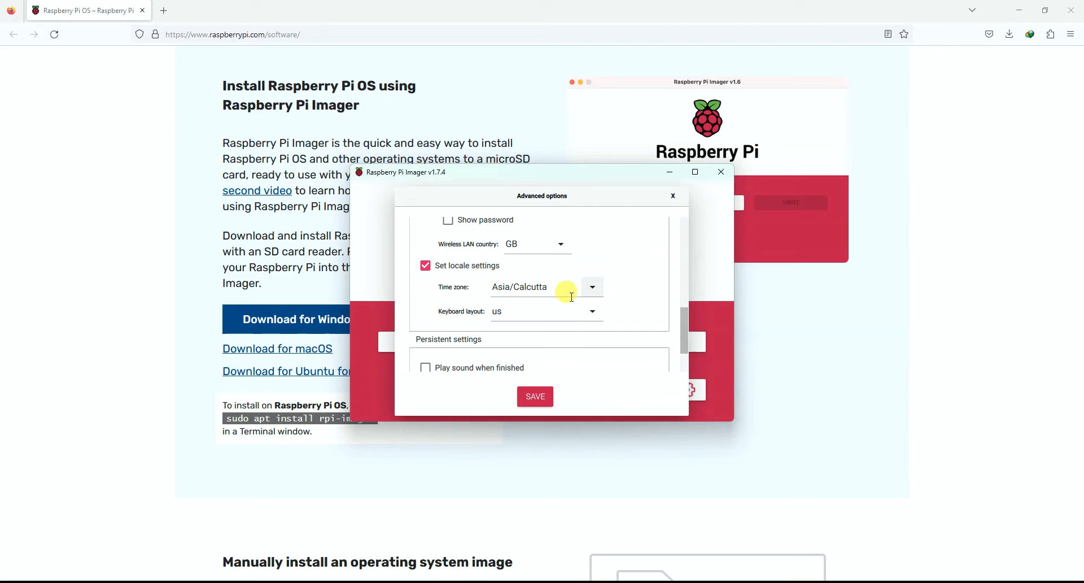
{"action": "mouse_move", "coordinate": [607, 320]}
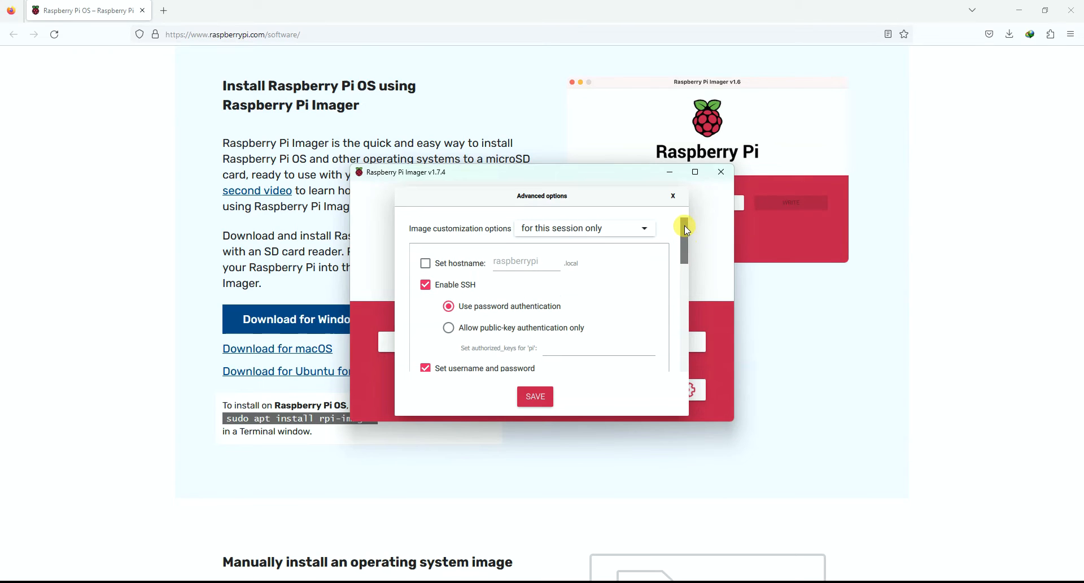
{"action": "scroll", "scroll_direction": "down", "scroll_amount": 3}
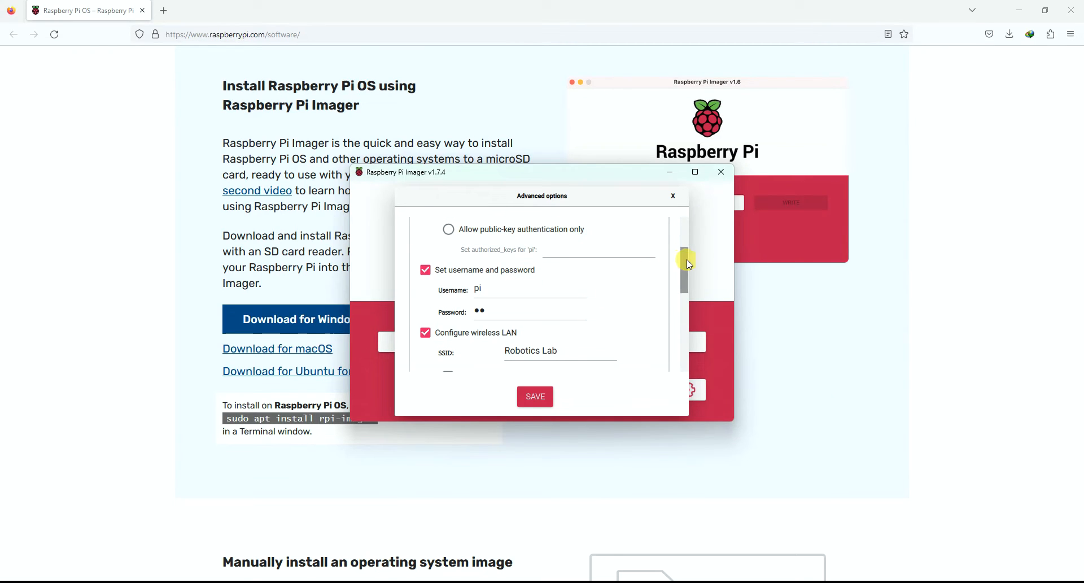
{"action": "left_click_drag", "start_coordinate": [684, 259], "coordinate": [684, 293]}
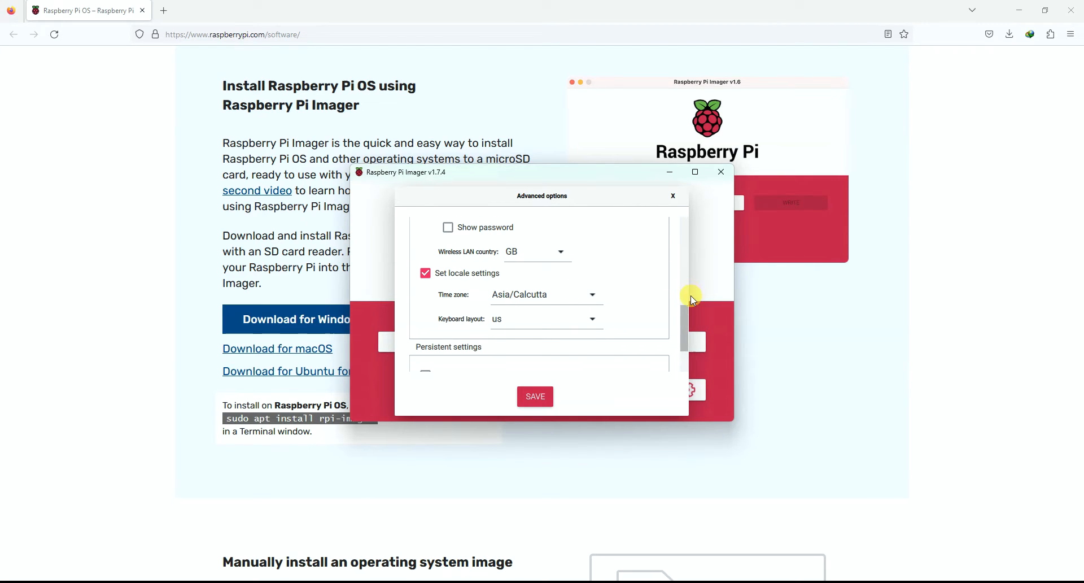
{"action": "scroll", "scroll_direction": "down", "scroll_amount": 3}
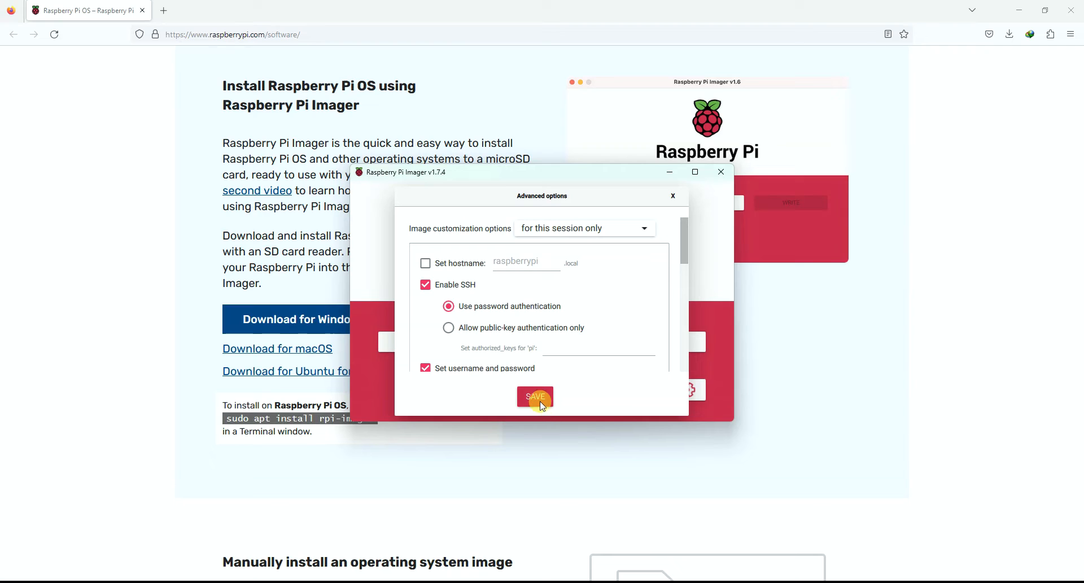
{"action": "left_click", "coordinate": [534, 396]}
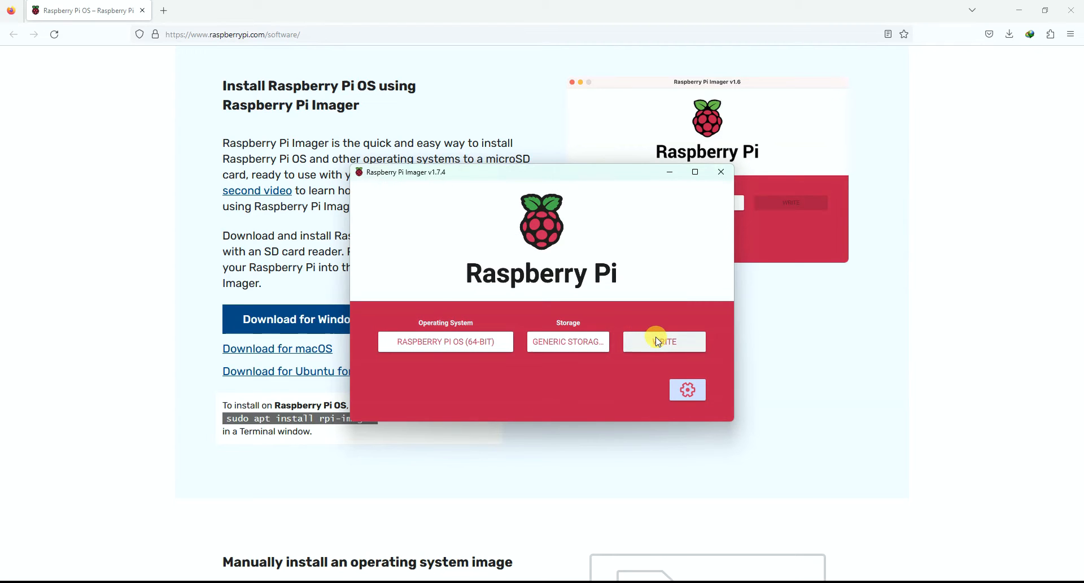
{"action": "left_click", "coordinate": [663, 341]}
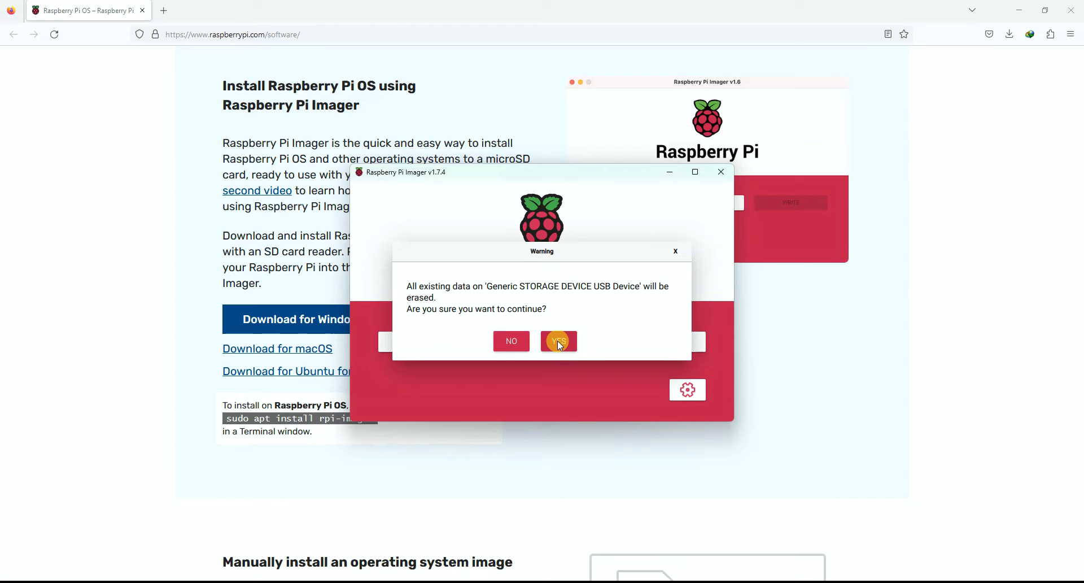
- Confirm erasing the USB device so the OS write begins
{"action": "left_click", "coordinate": [558, 341]}
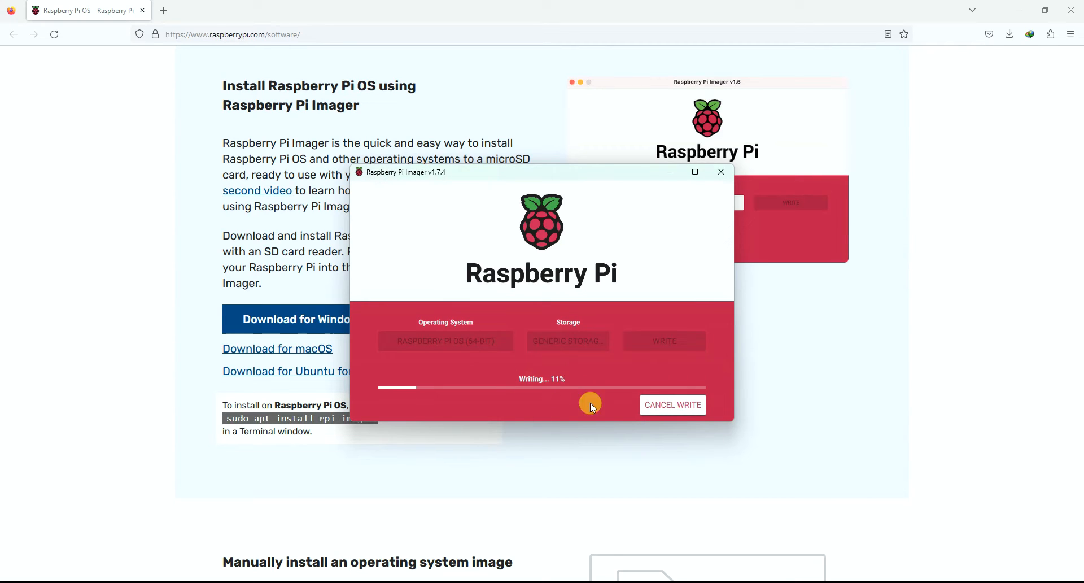
{"action": "mouse_move", "coordinate": [467, 418]}
{"action": "type", "text": "angr"}
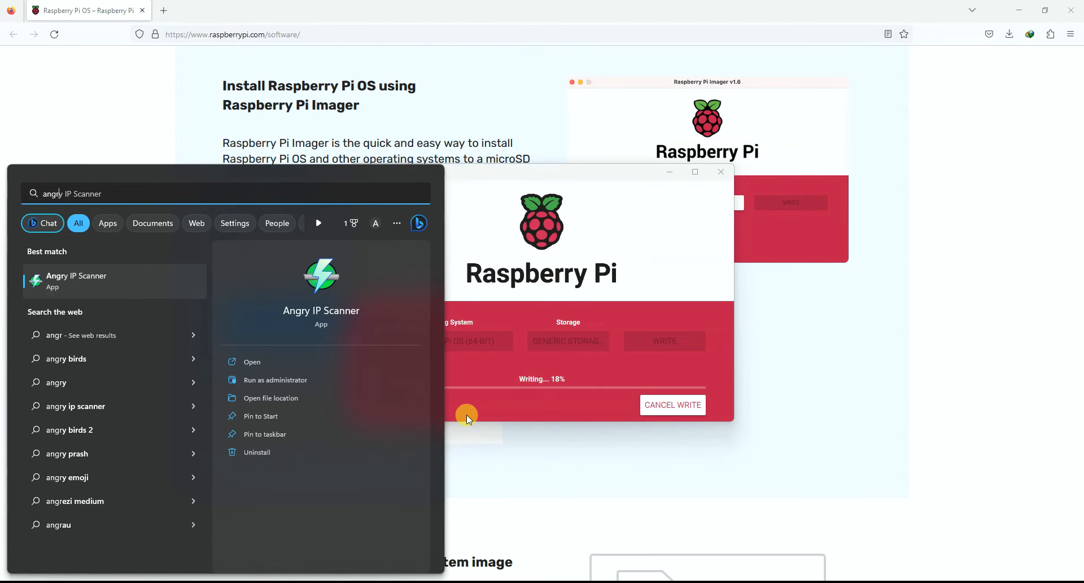
- Launch Angry IP Scanner with the 192.168.0.0–192.168.0.255 range
{"action": "left_click", "coordinate": [251, 361]}
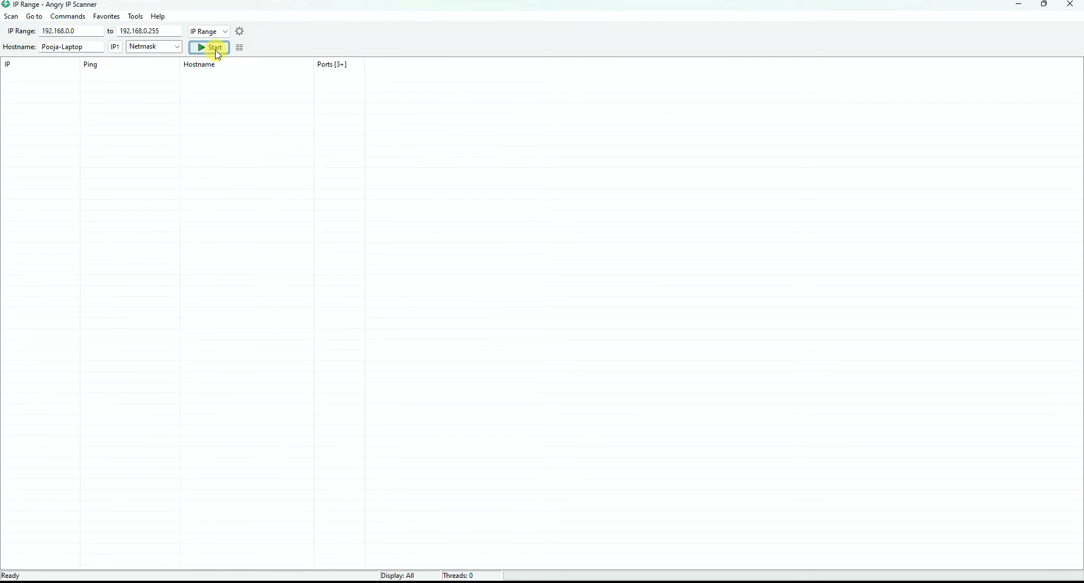
{"action": "mouse_move", "coordinate": [218, 176]}
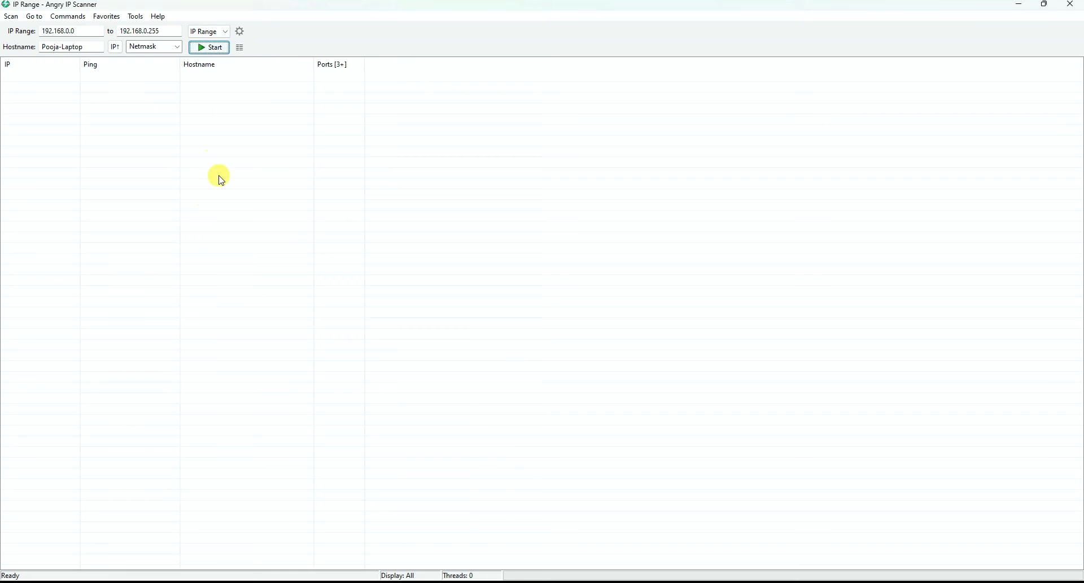
{"action": "mouse_move", "coordinate": [217, 354]}
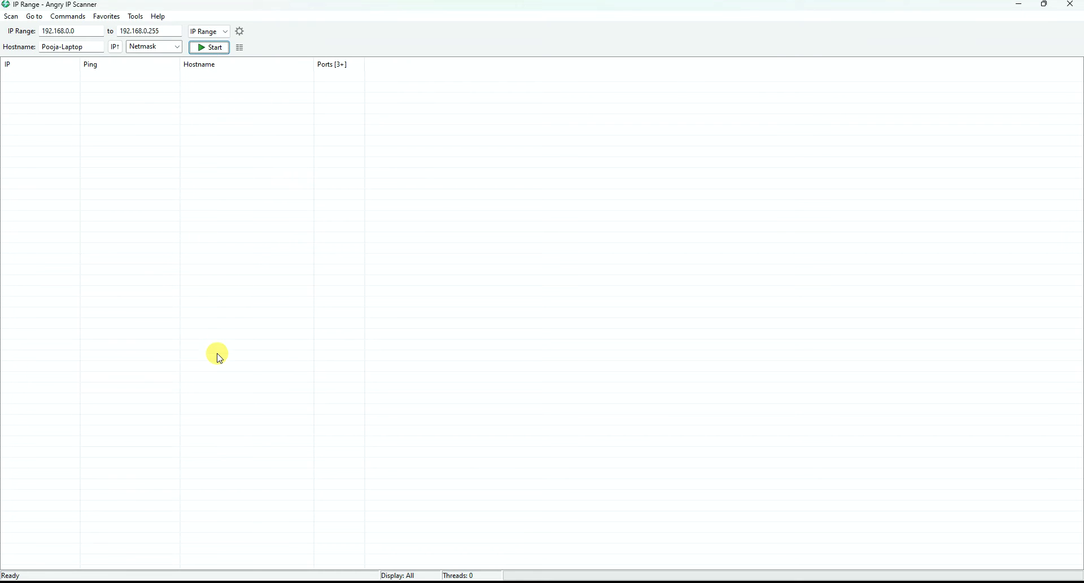
{"action": "mouse_move", "coordinate": [250, 514]}
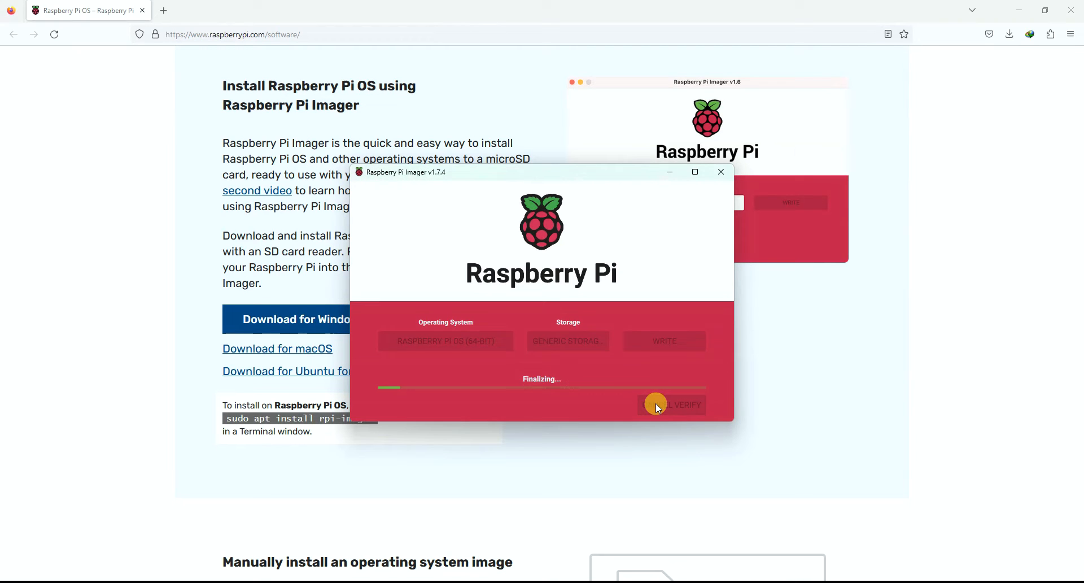
{"action": "mouse_move", "coordinate": [571, 364]}
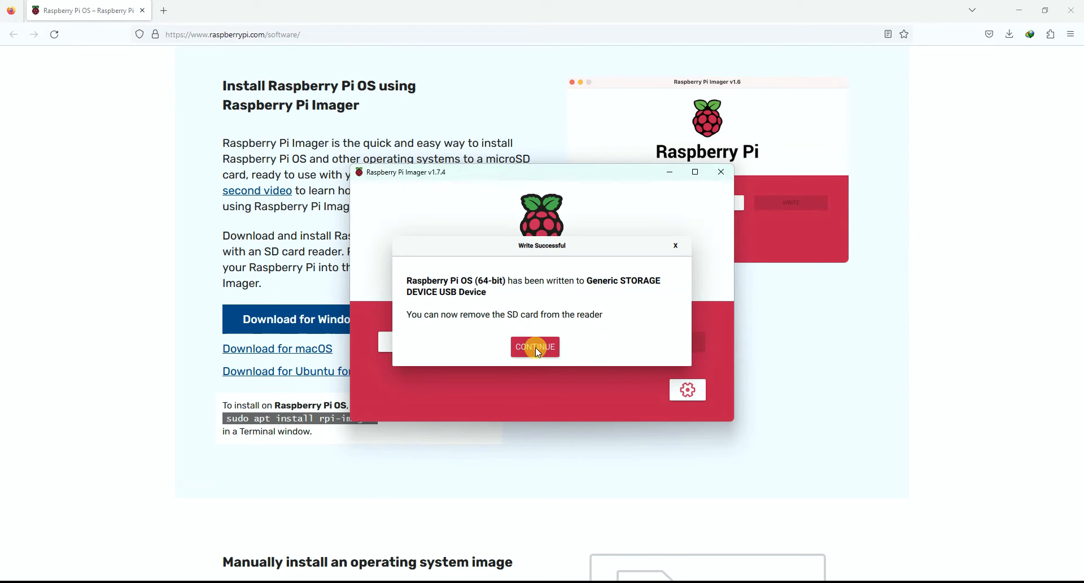
- Dismiss the Write Successful message and close Raspberry Pi Imager
{"action": "left_click", "coordinate": [535, 346]}
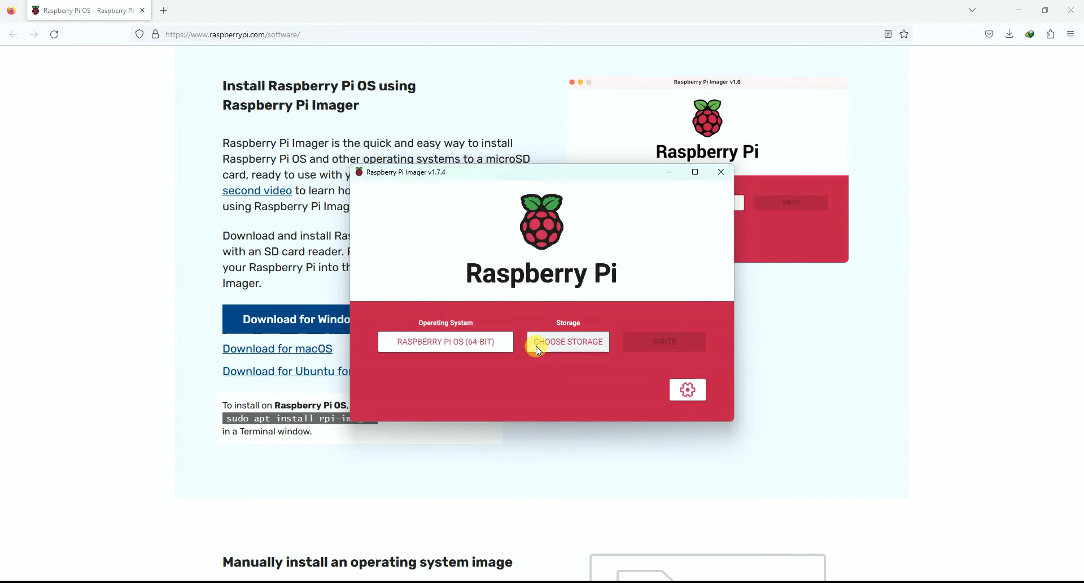
{"action": "mouse_move", "coordinate": [720, 172]}
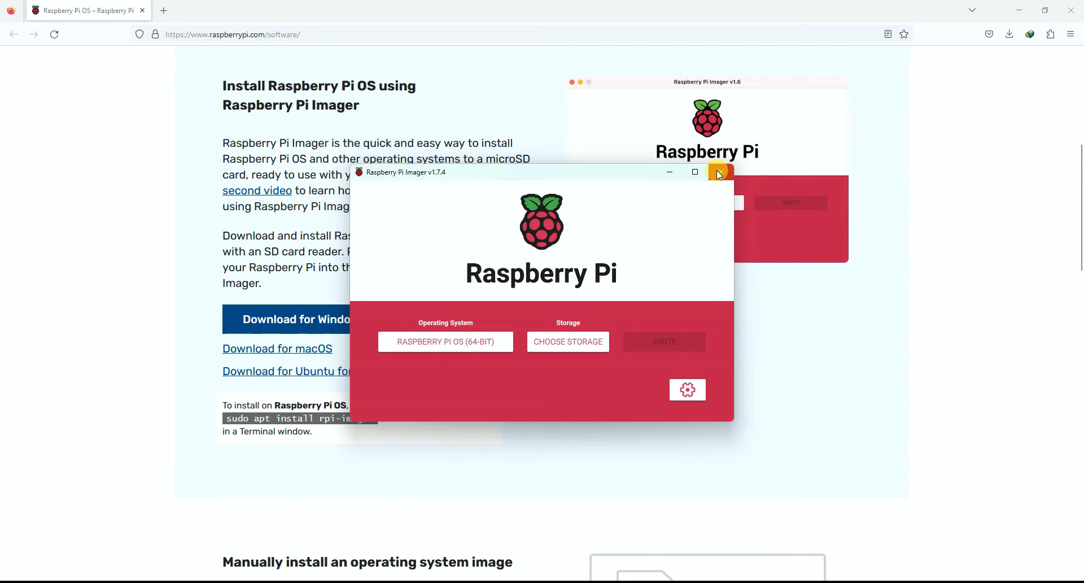
{"action": "left_click", "coordinate": [720, 172]}
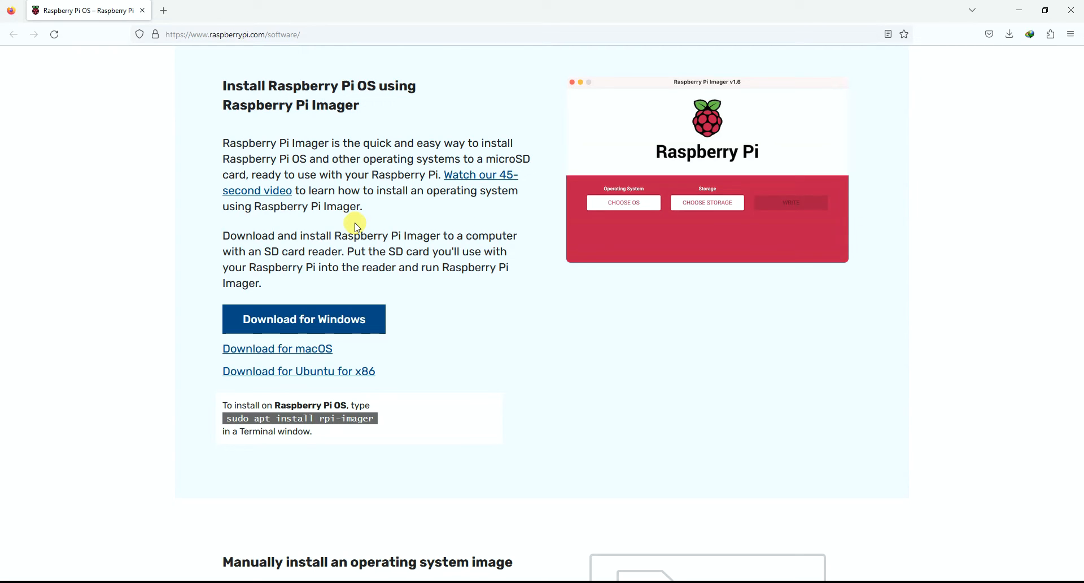
{"action": "mouse_move", "coordinate": [907, 445]}
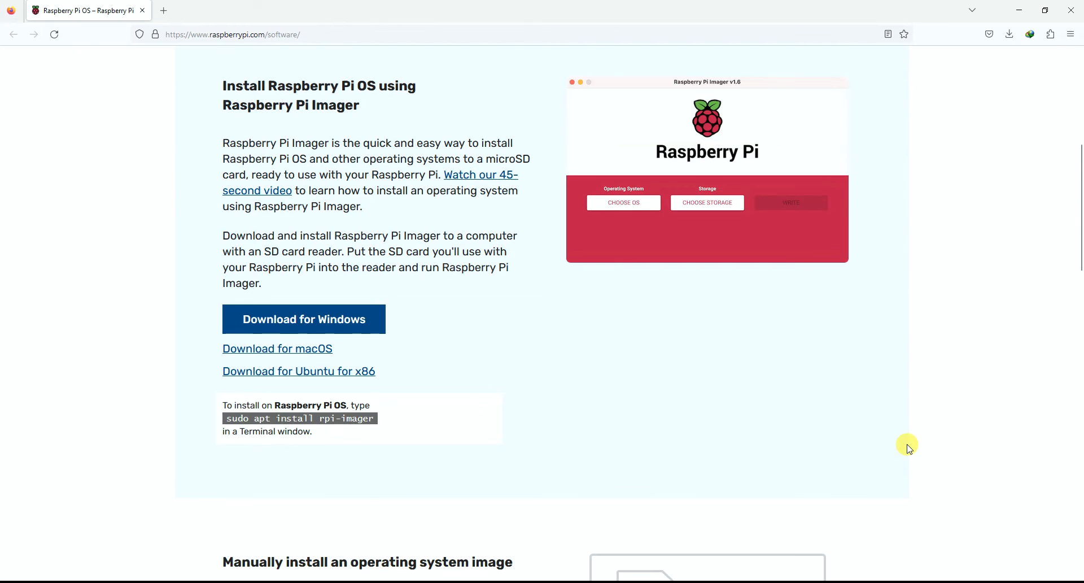
- Scan 192.168.0.0–192.168.0.255, finding raspberrypi at 192.168.0.132, then close the statistics
{"action": "type", "text": "angr"}
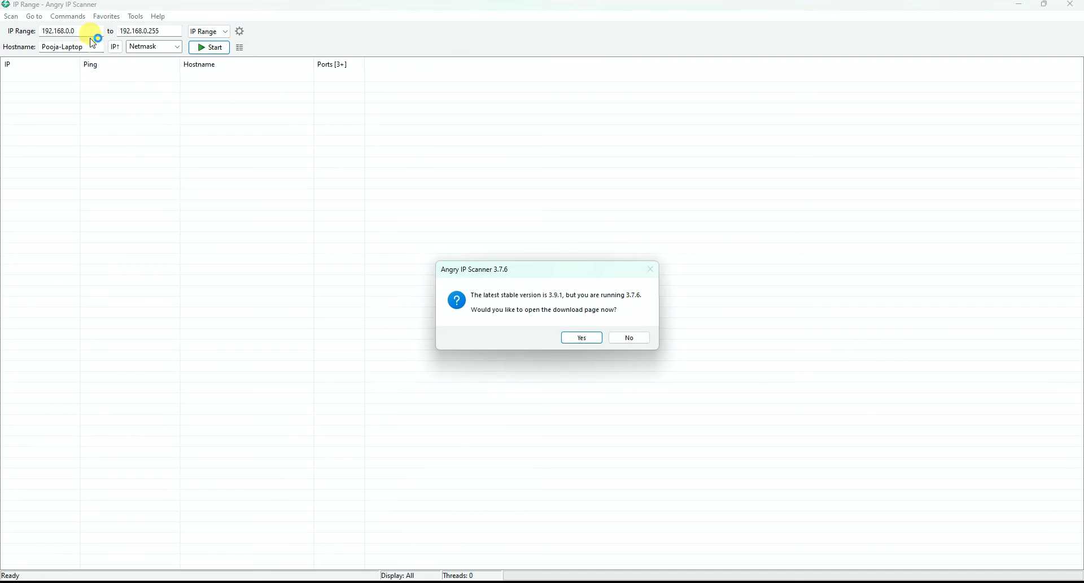
{"action": "left_click", "coordinate": [628, 337]}
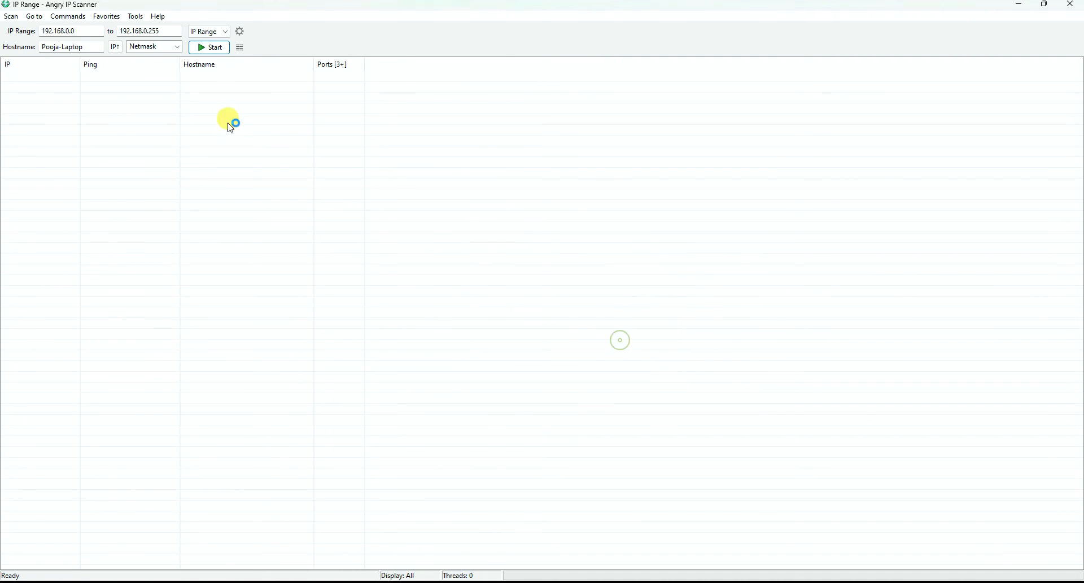
{"action": "left_click", "coordinate": [69, 30]}
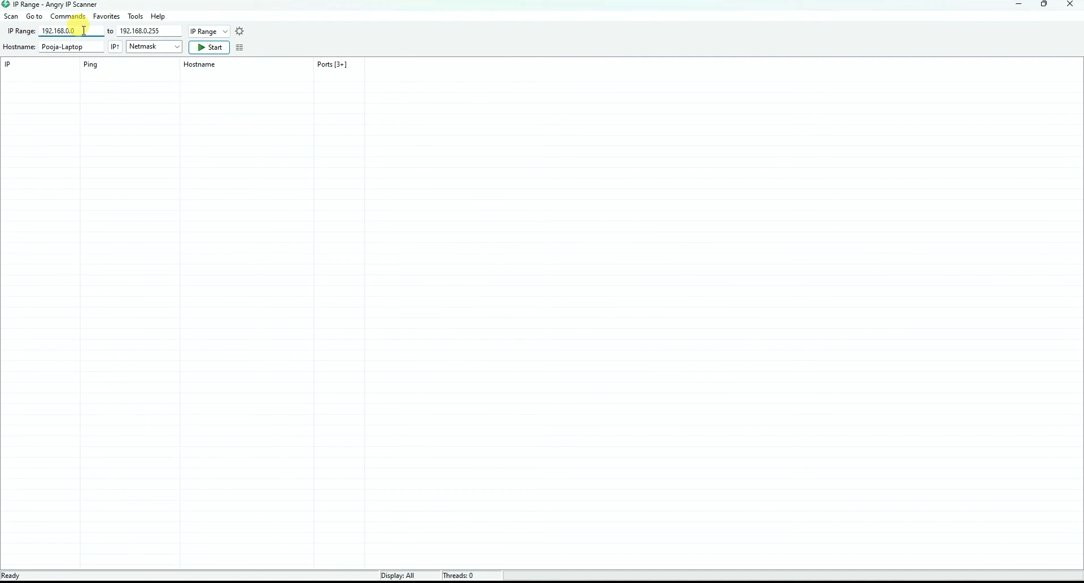
{"action": "triple_click", "coordinate": [58, 30]}
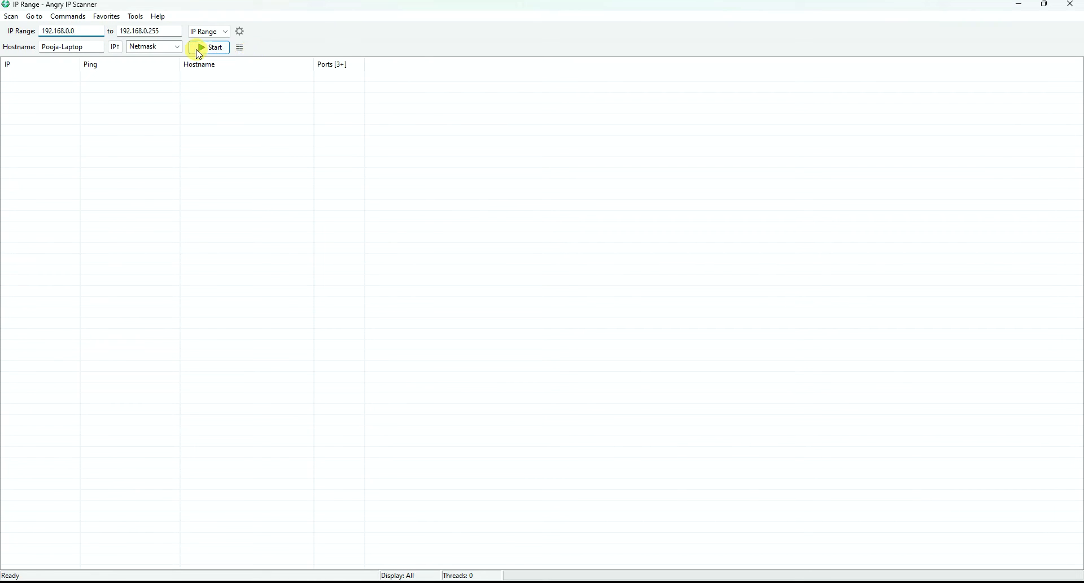
{"action": "left_click", "coordinate": [209, 47]}
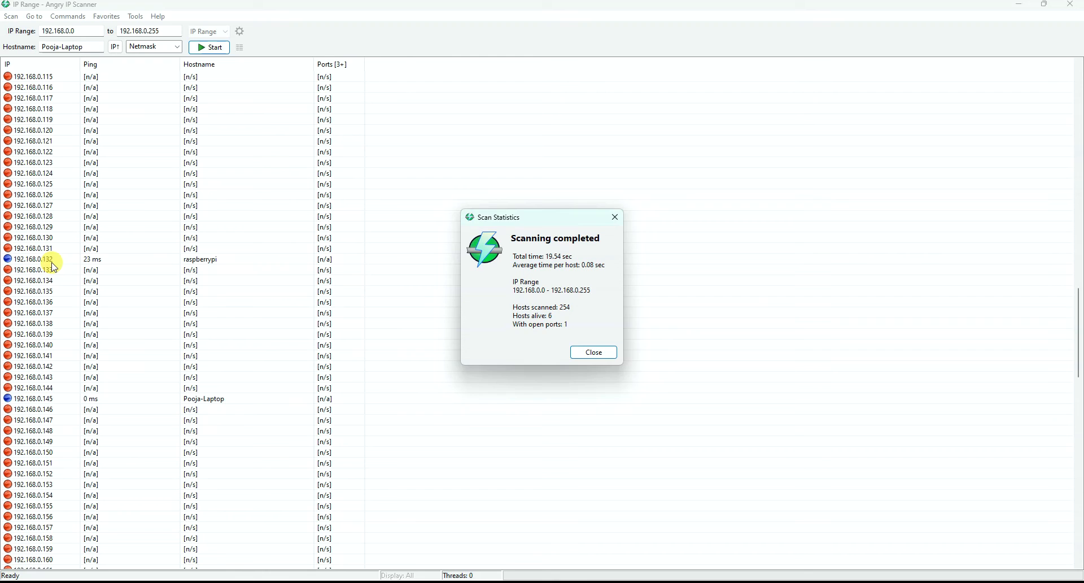
{"action": "left_click", "coordinate": [592, 352]}
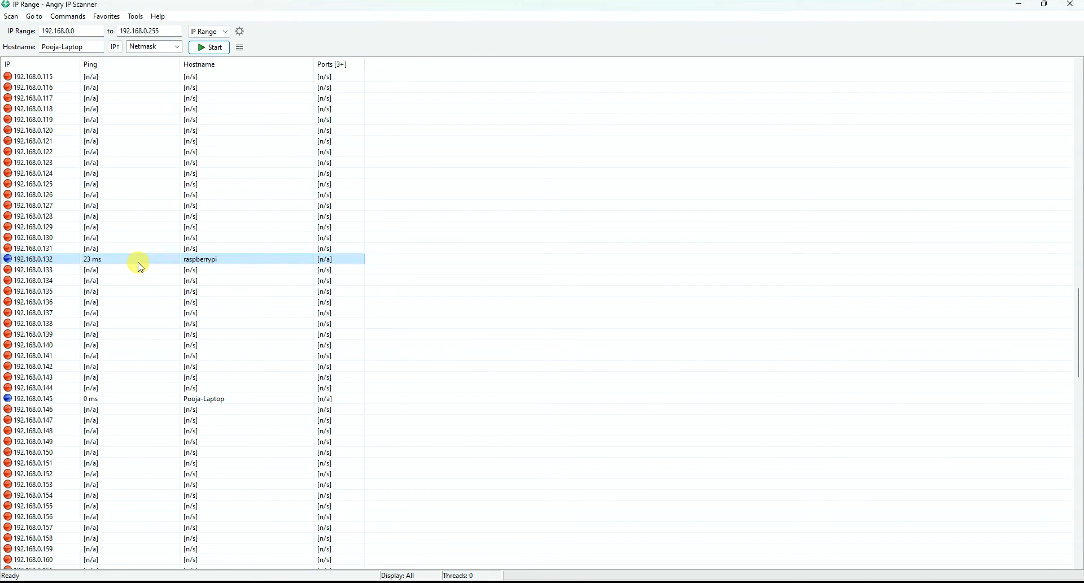
{"action": "mouse_move", "coordinate": [147, 267]}
{"action": "type", "text": "p"}
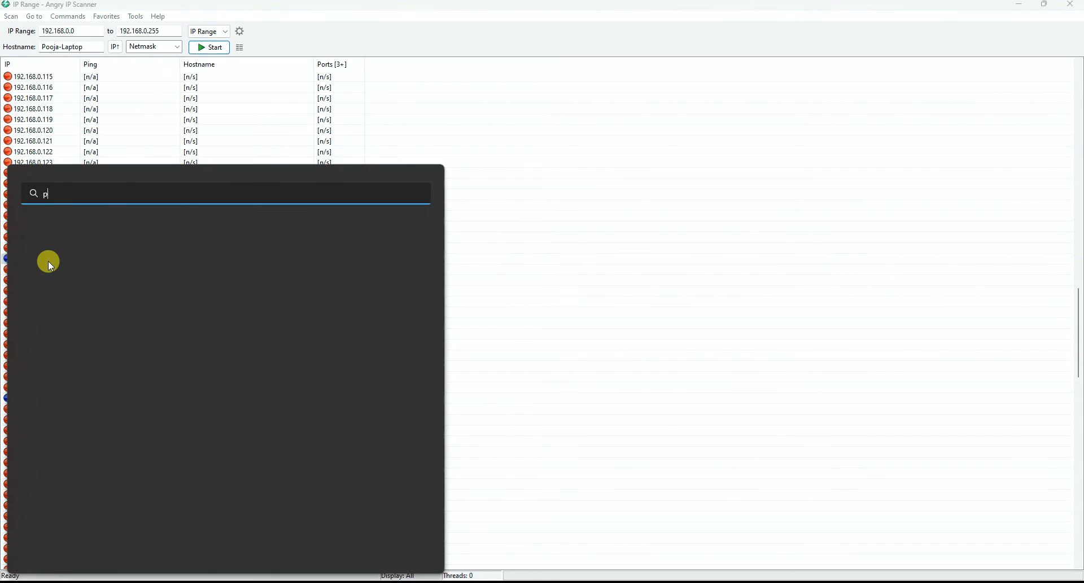
- Open a PuTTY SSH session to 192.168.0.132, accept the host key, and log in as pi
{"action": "type", "text": "utty"}
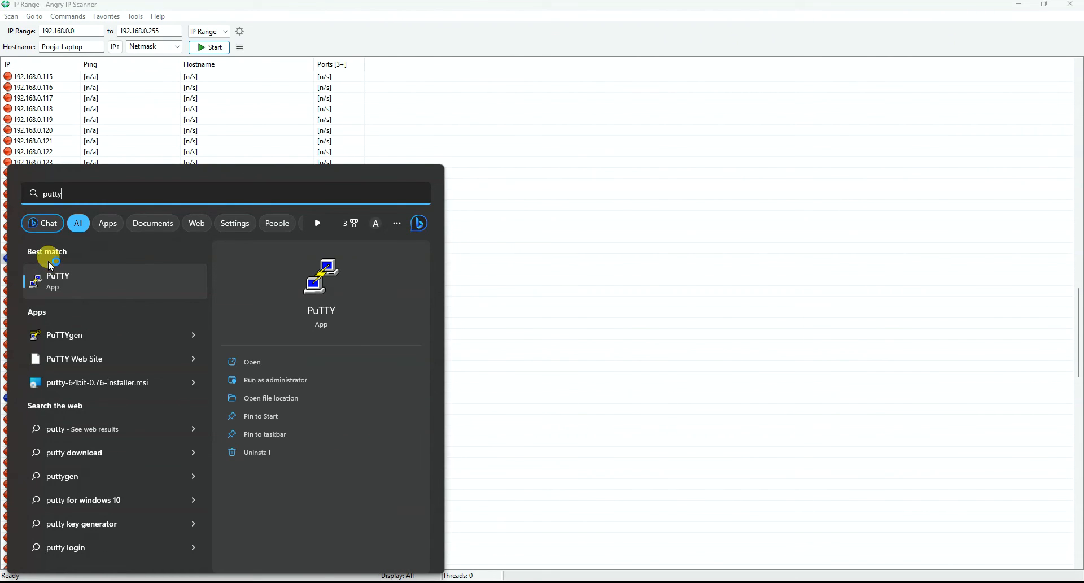
{"action": "left_click", "coordinate": [58, 281]}
{"action": "type", "text": "192.168.0."}
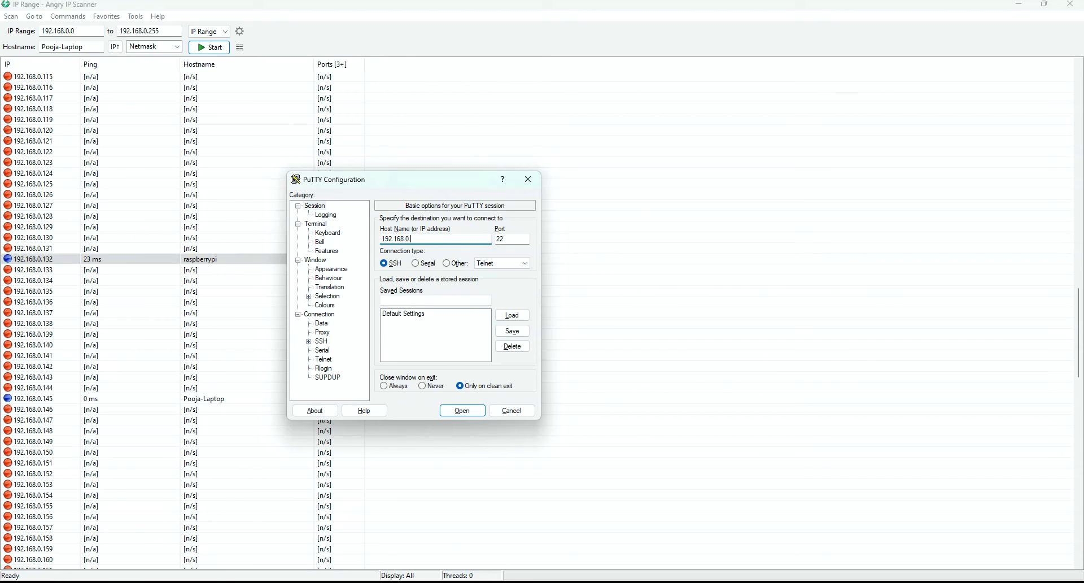
{"action": "type", "text": "32"}
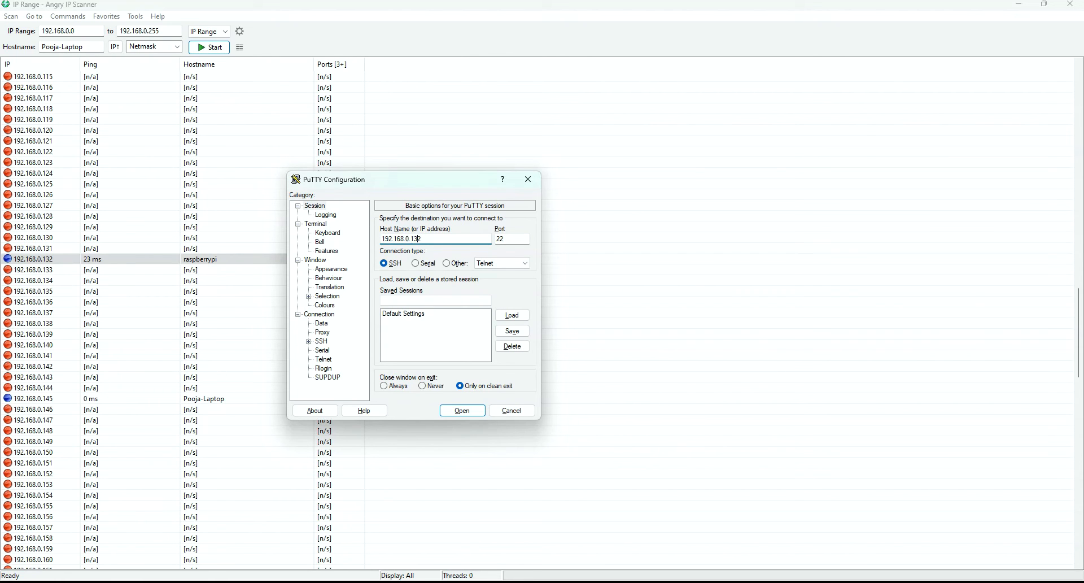
{"action": "left_click", "coordinate": [461, 410]}
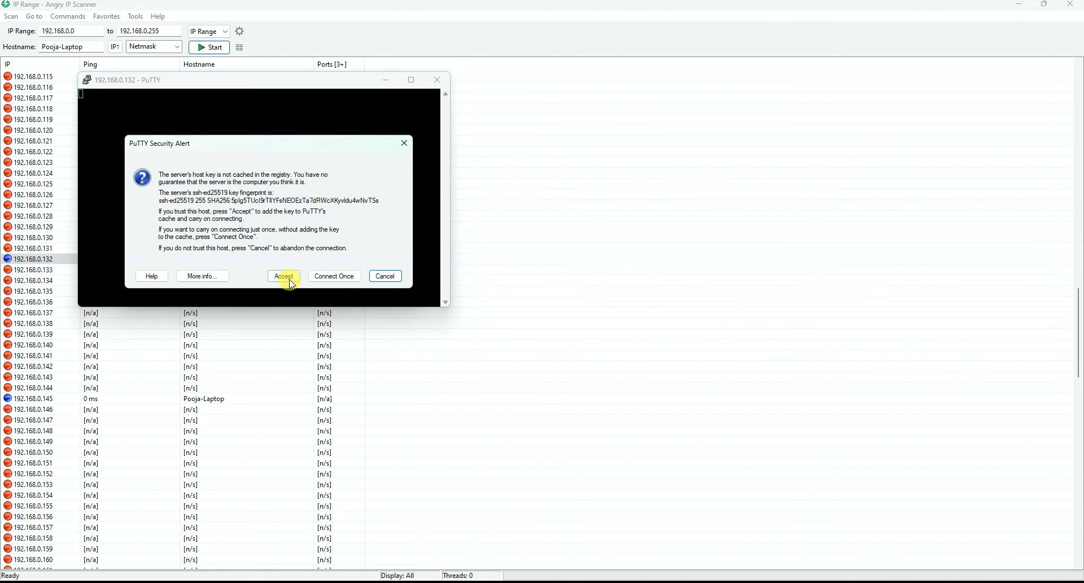
{"action": "left_click", "coordinate": [284, 276]}
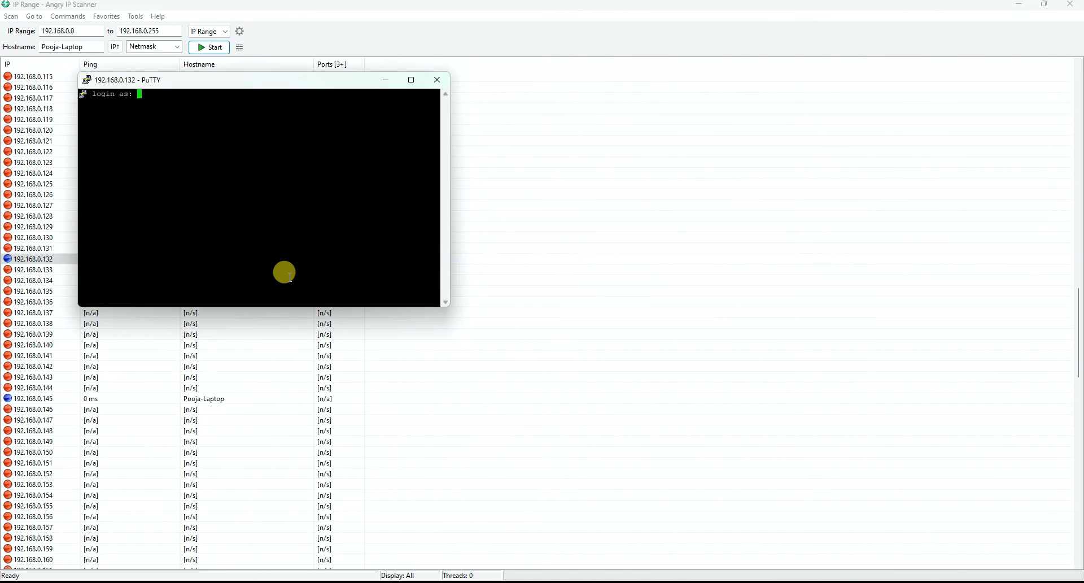
{"action": "type", "text": "pi"}
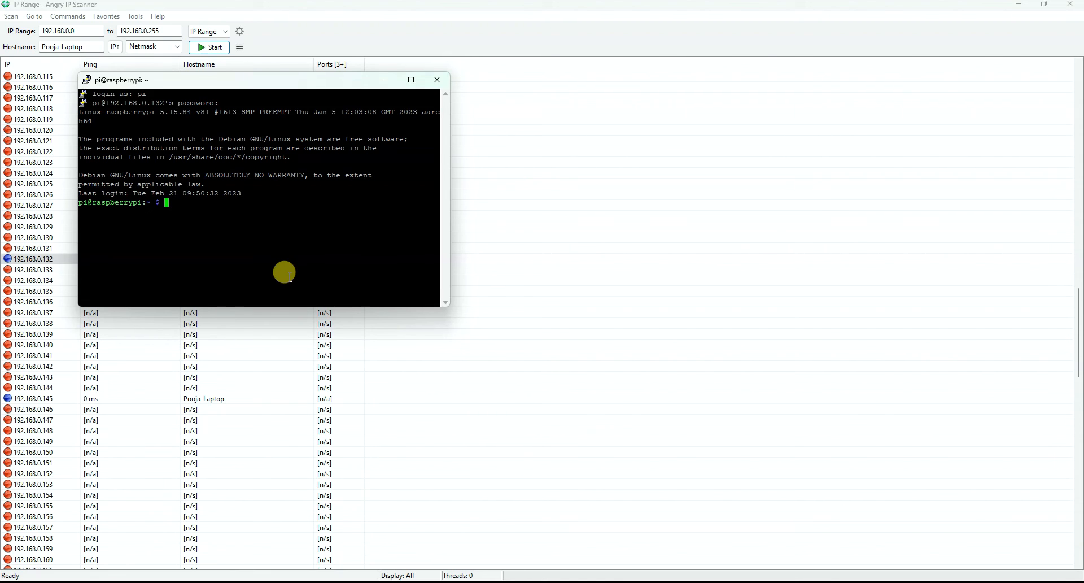
{"action": "mouse_move", "coordinate": [299, 272]}
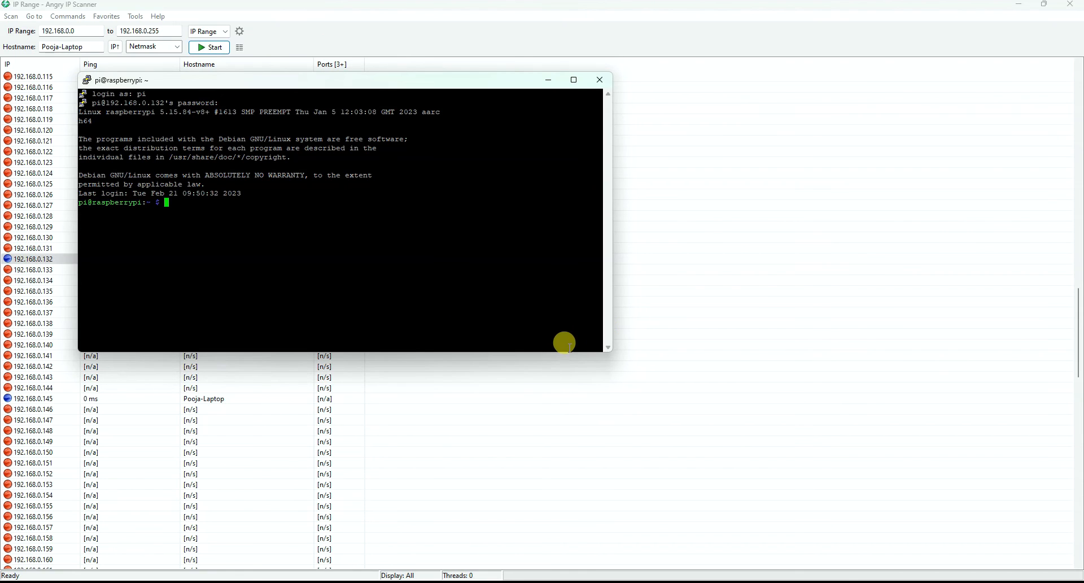
{"action": "mouse_move", "coordinate": [598, 348]}
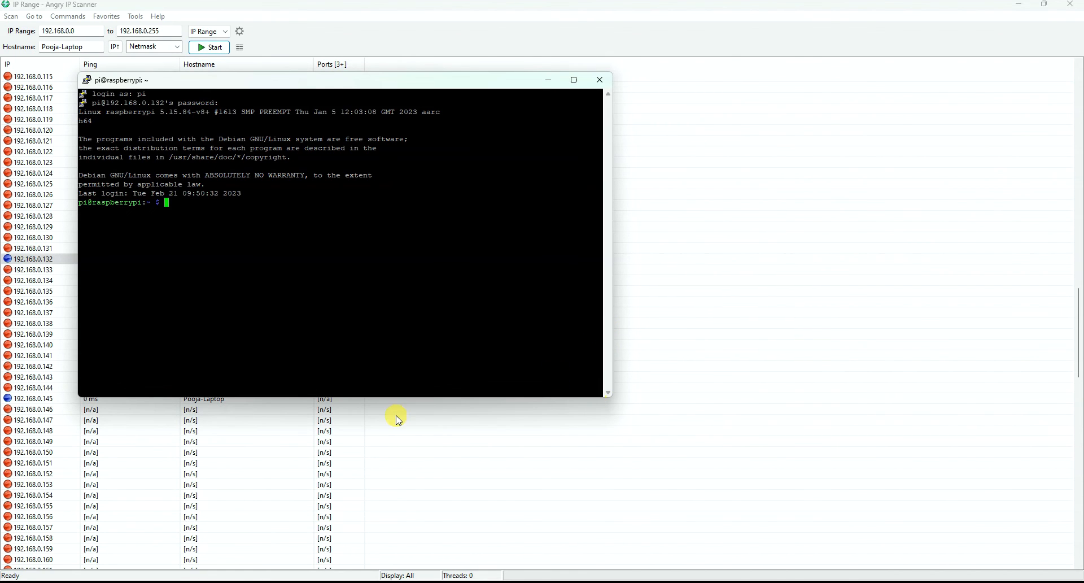
{"action": "type", "text": "suo"}
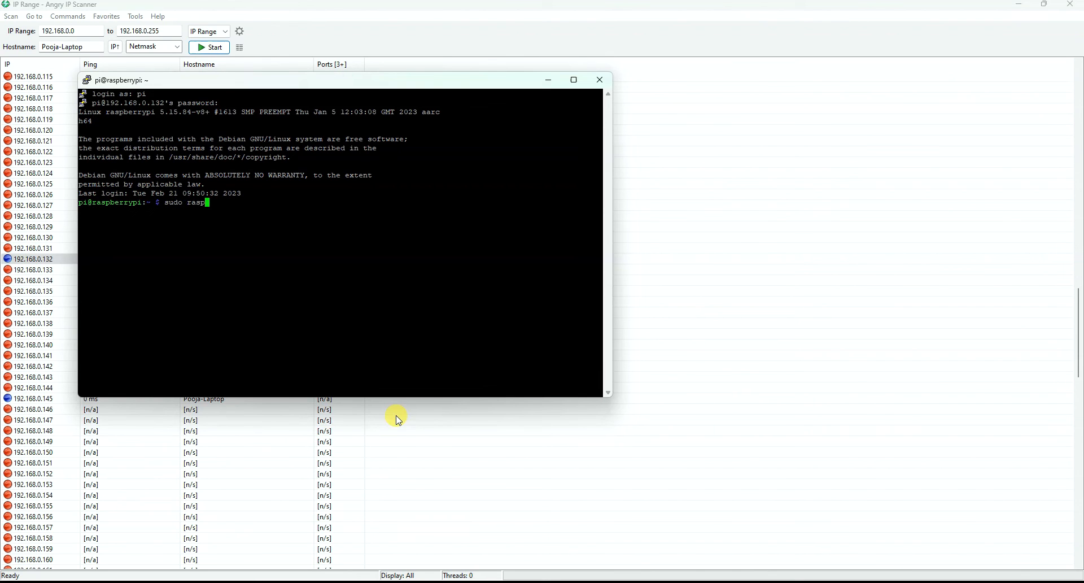
- Enable the VNC server through sudo raspi-config's Interface Options, then exit to the shell
{"action": "type", "text": "-c"}
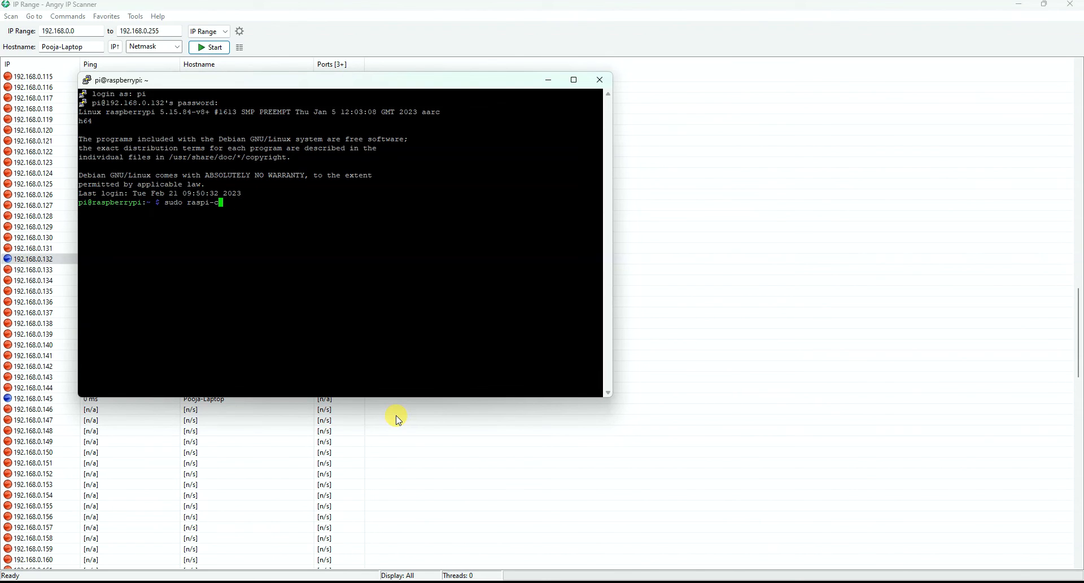
{"action": "key", "text": "Return"}
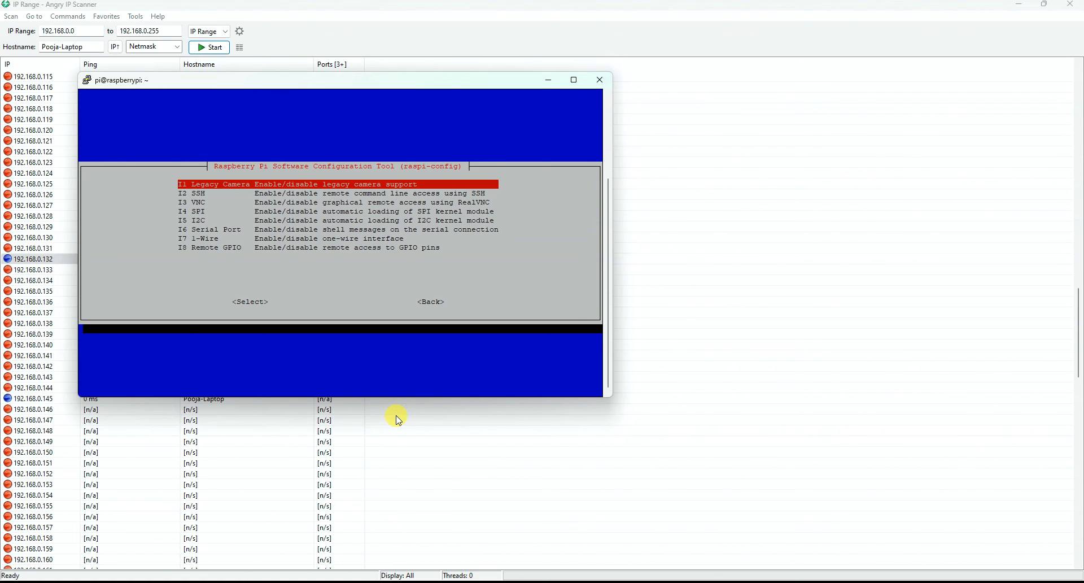
{"action": "key", "text": "Down"}
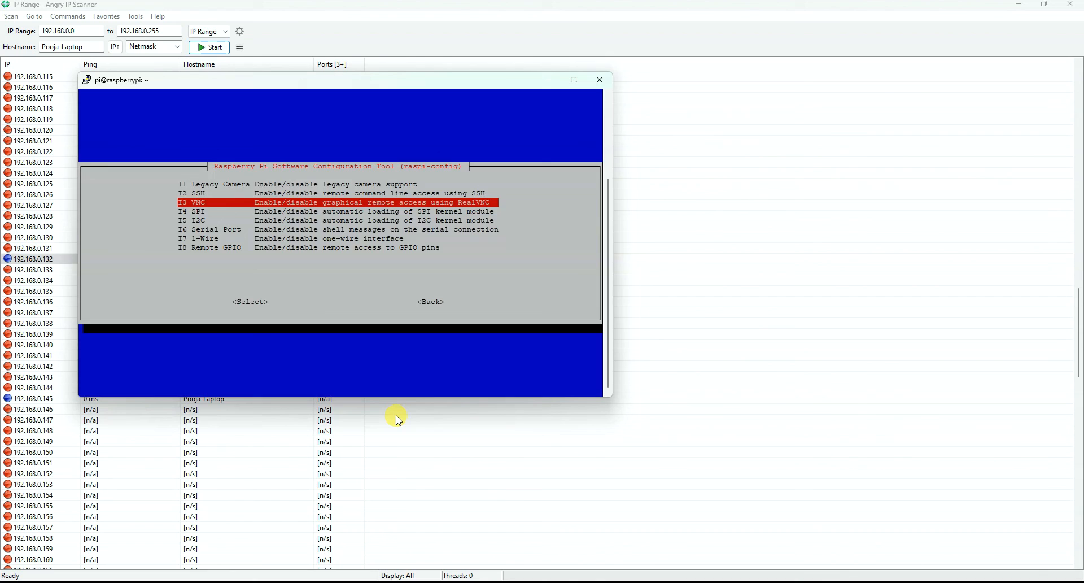
{"action": "left_click", "coordinate": [250, 301]}
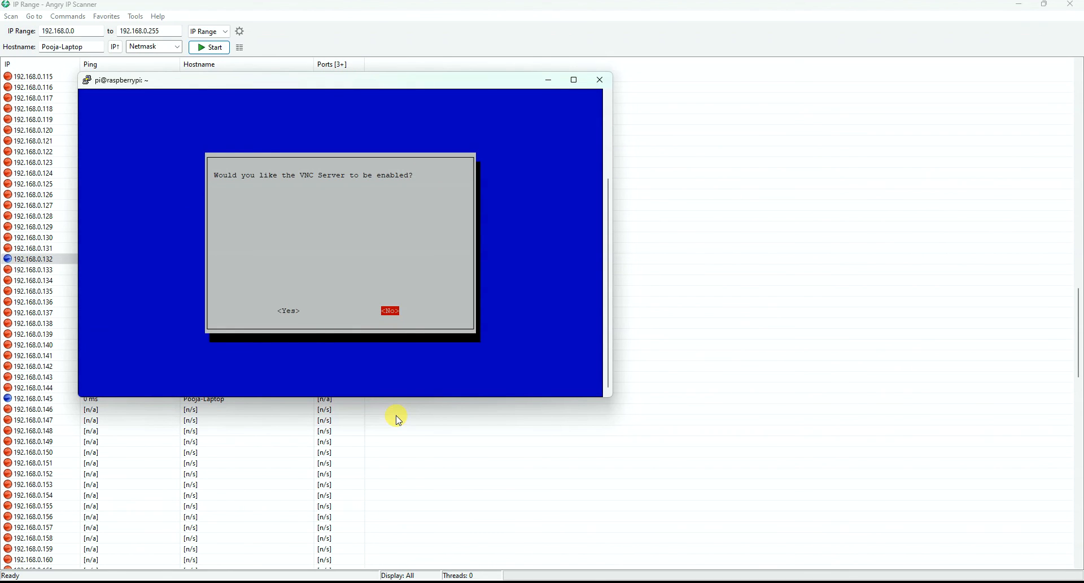
{"action": "key", "text": "Left"}
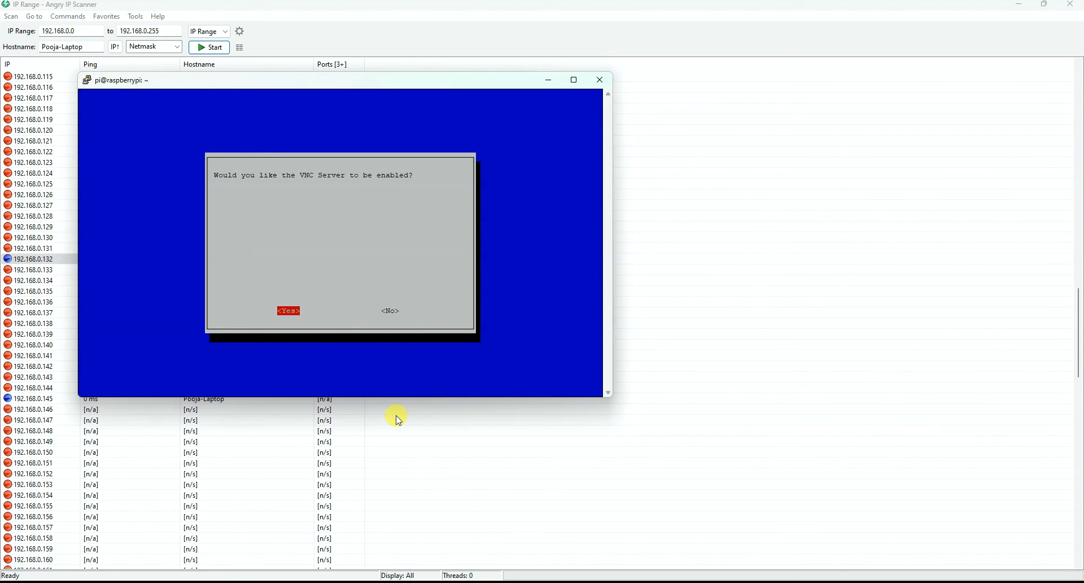
{"action": "left_click", "coordinate": [288, 310]}
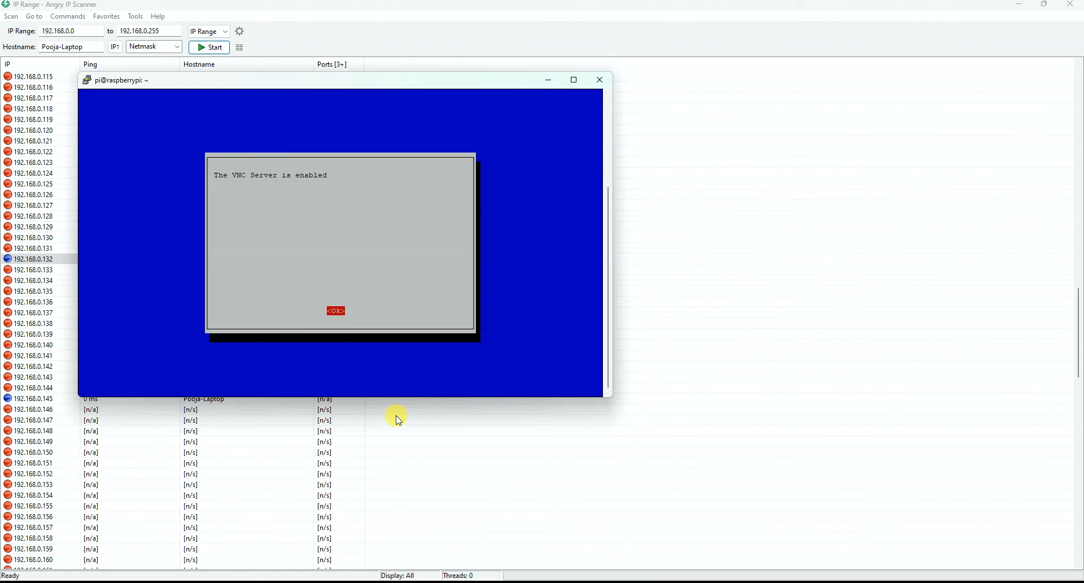
{"action": "left_click", "coordinate": [336, 311]}
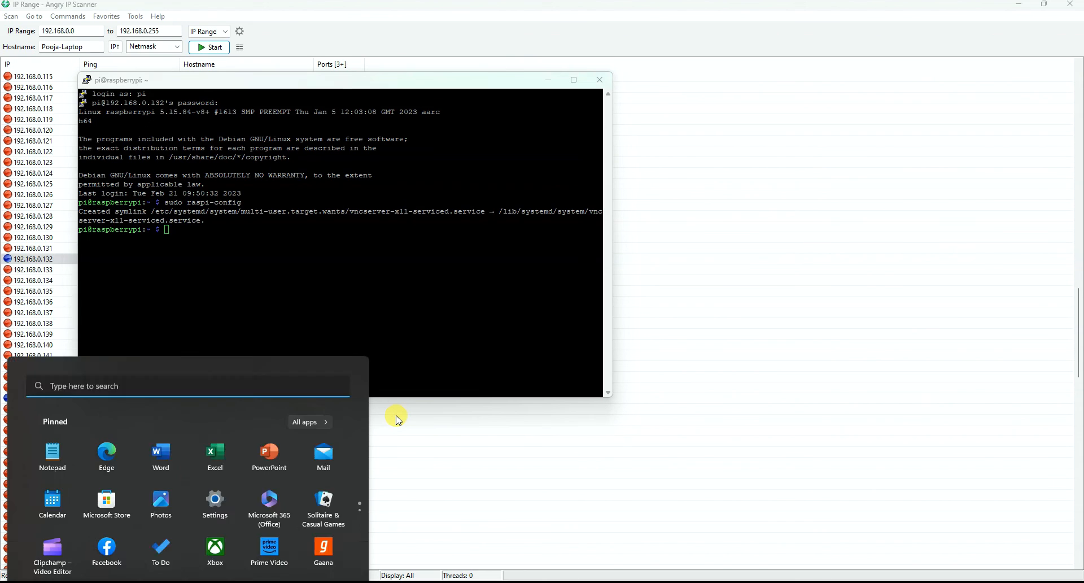
- Launch VNC Viewer, connect to 192.168.0.132, accept the identity check, and log in as pi
{"action": "type", "text": "rea"}
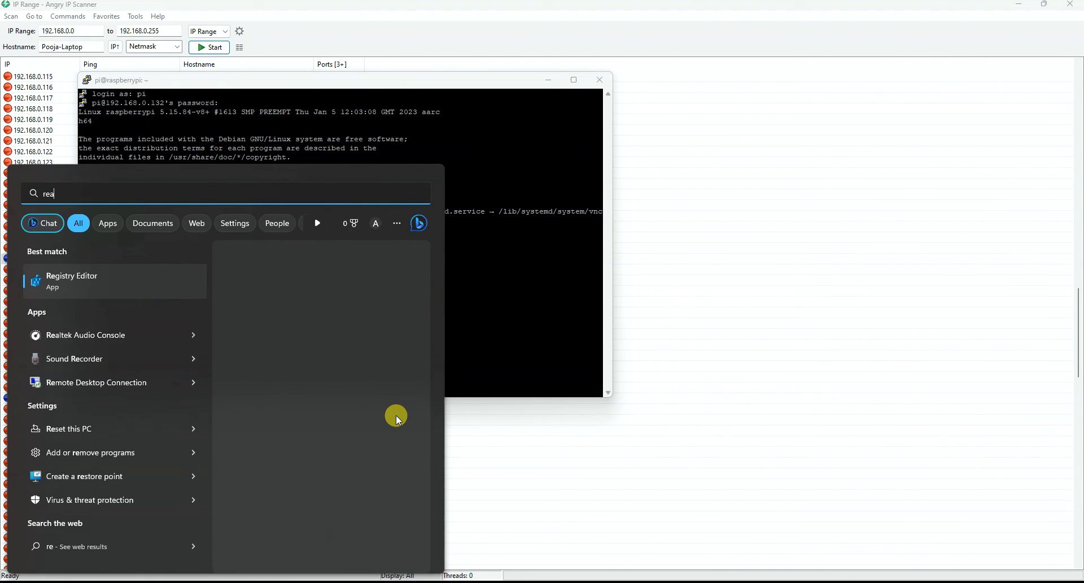
{"action": "type", "text": "vnc Viewer"}
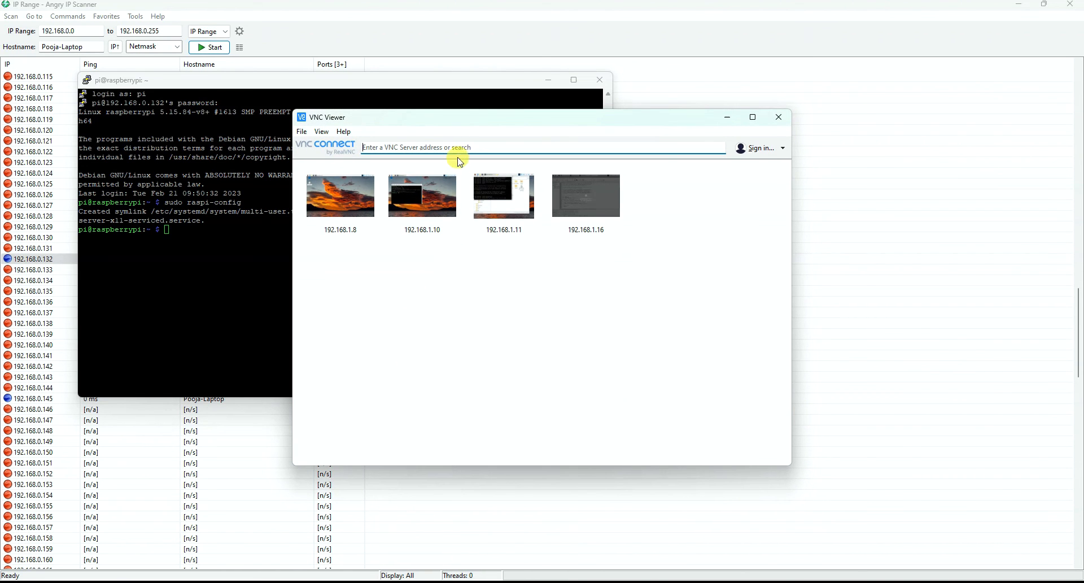
{"action": "type", "text": "192.168.0.132"}
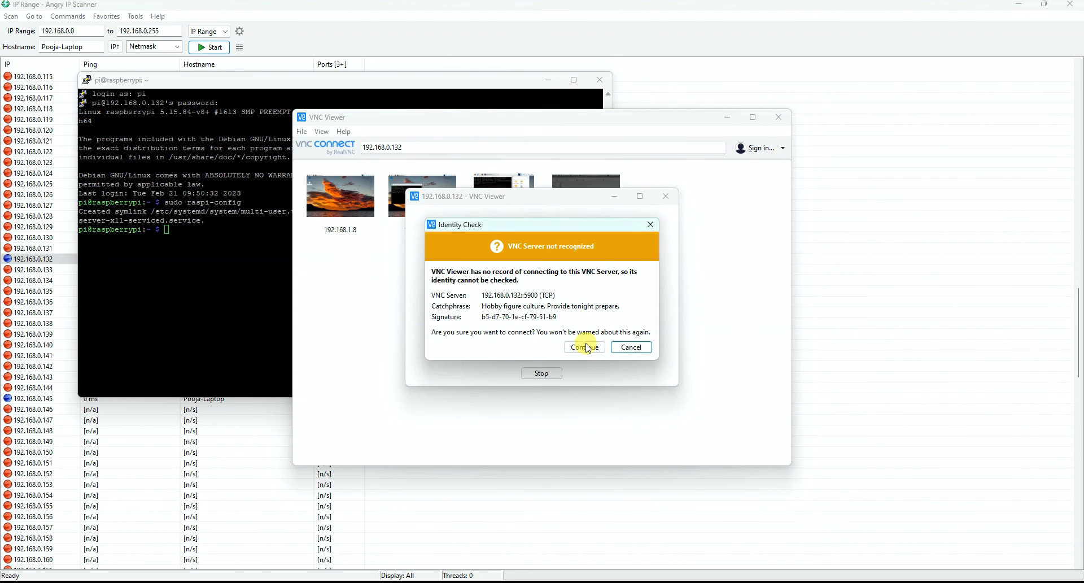
{"action": "left_click", "coordinate": [583, 346]}
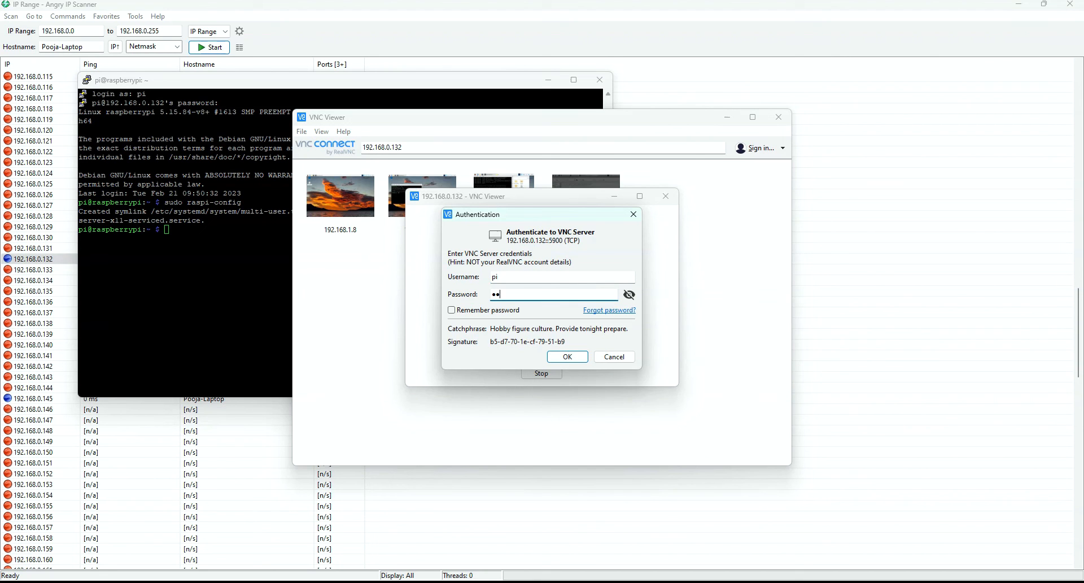
{"action": "left_click", "coordinate": [566, 355]}
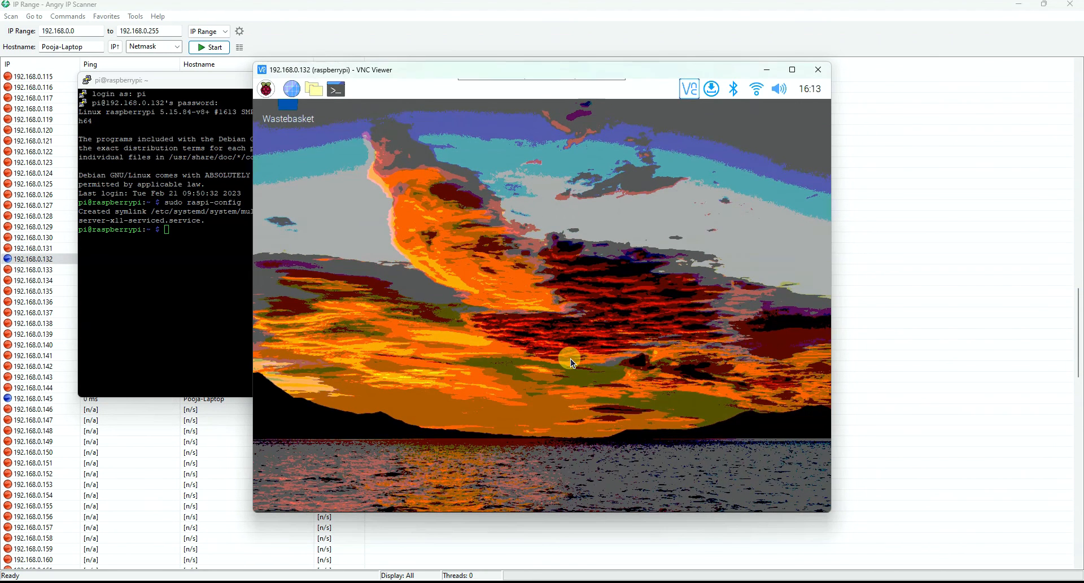
- Maximize the VNC Viewer session window to show the full Raspberry Pi desktop
{"action": "left_click", "coordinate": [792, 68]}
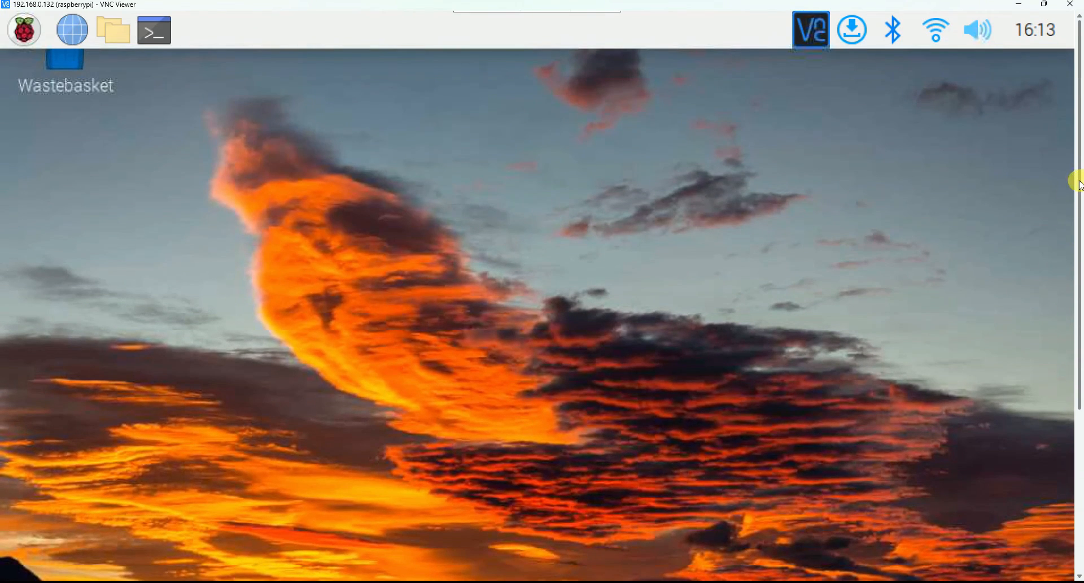
{"action": "mouse_move", "coordinate": [1075, 188]}
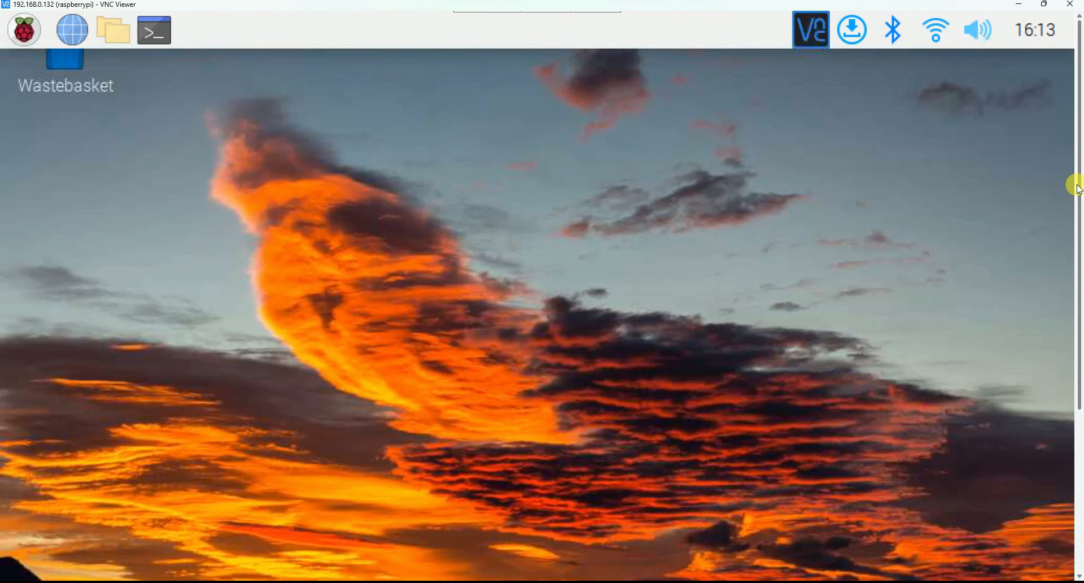